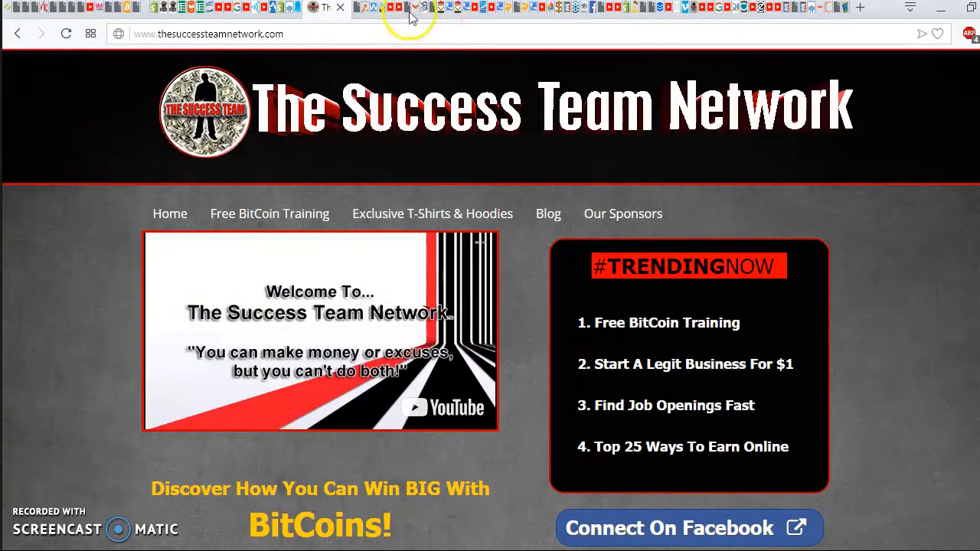
Show the Level Rewards label's 34 notification emails and scroll through referral, level-up and order updates
click(407, 7)
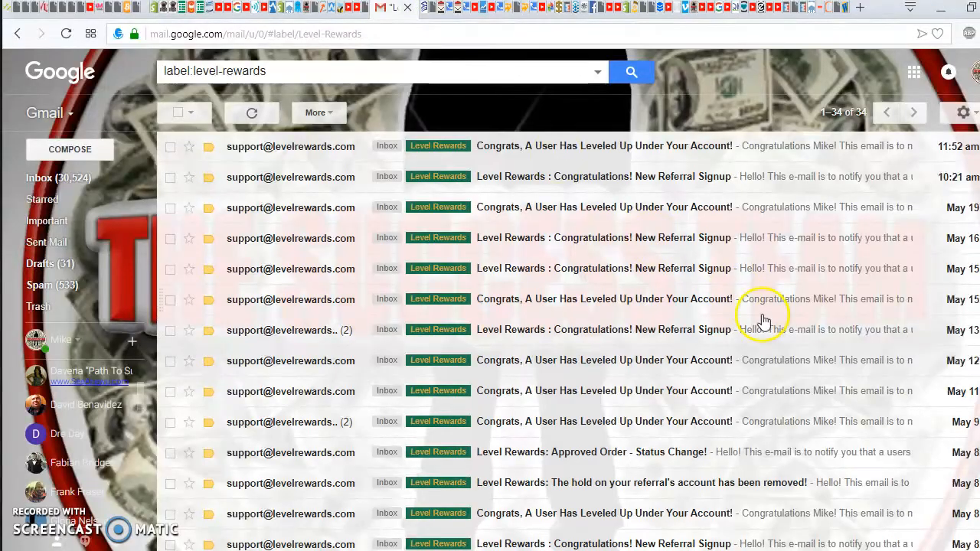
mouse_move(581, 209)
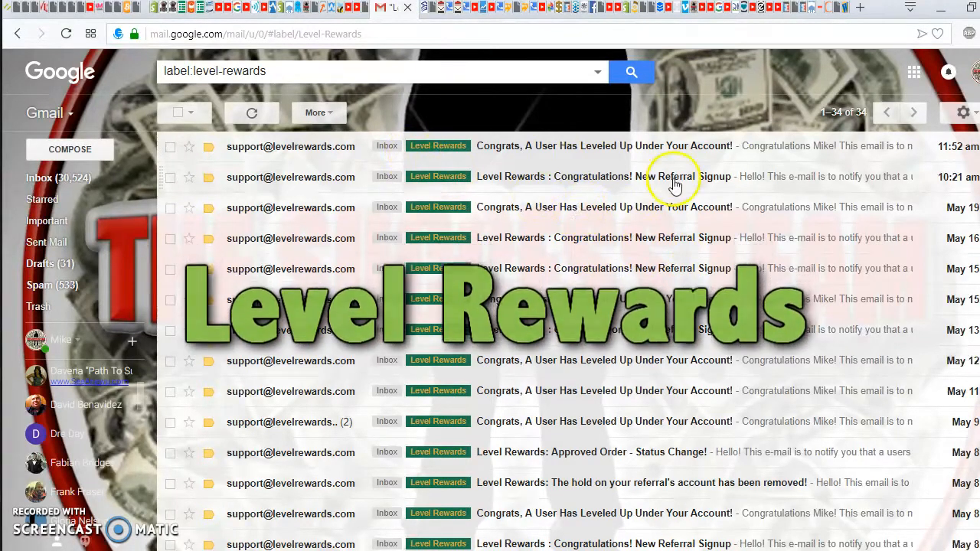
scroll(down, 3)
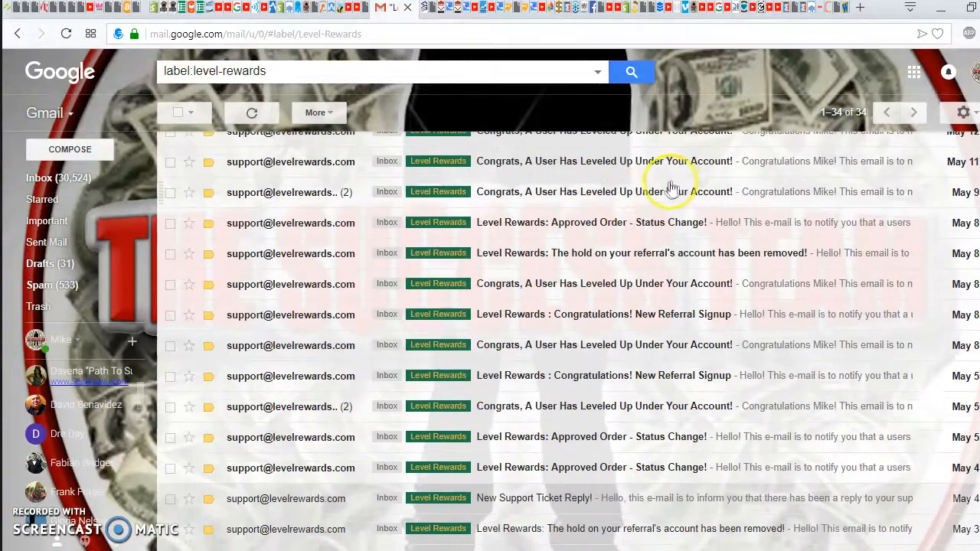
scroll(down, 3)
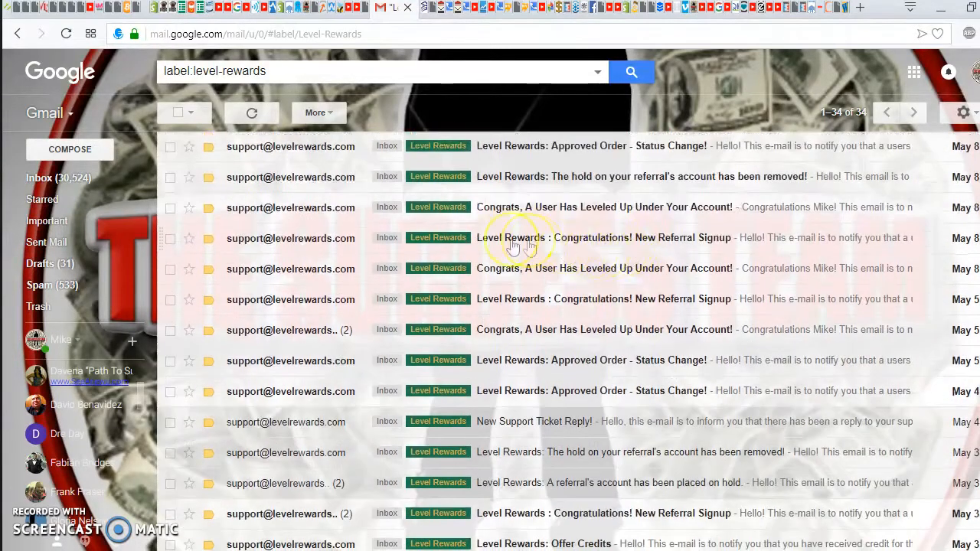
scroll(down, 3)
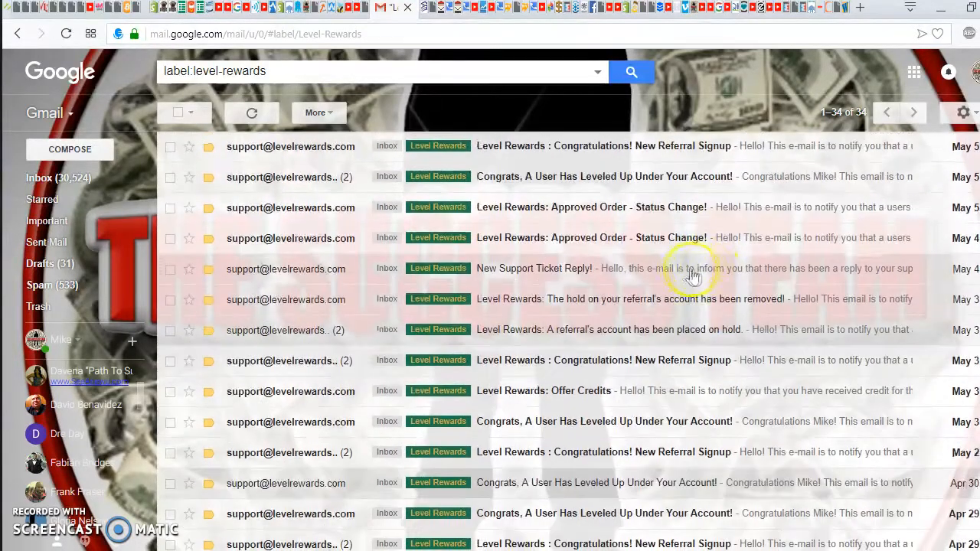
scroll(down, 3)
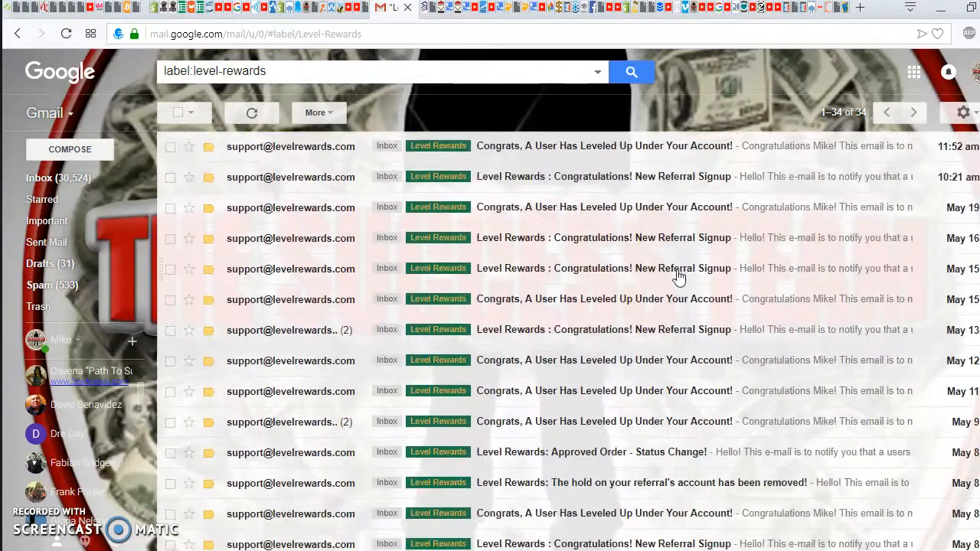
mouse_move(414, 329)
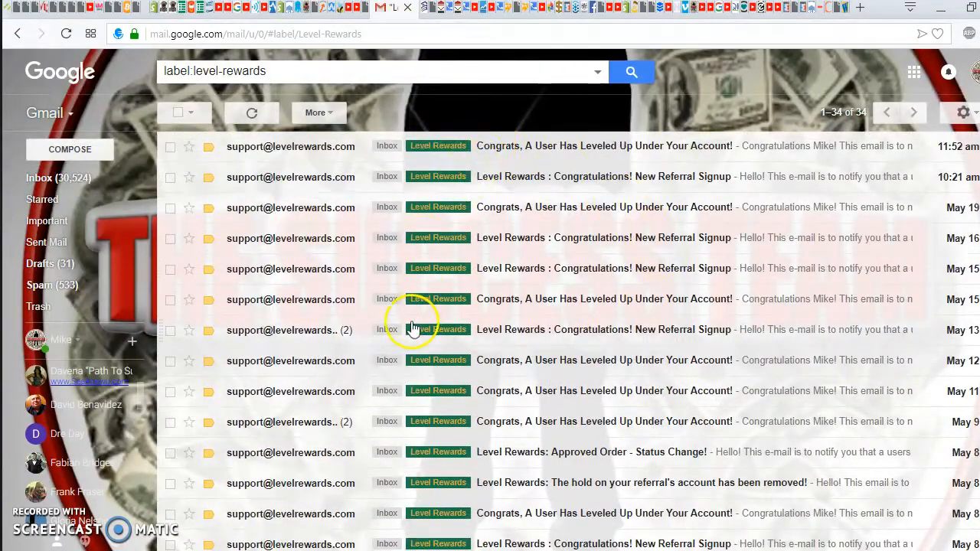
mouse_move(536, 533)
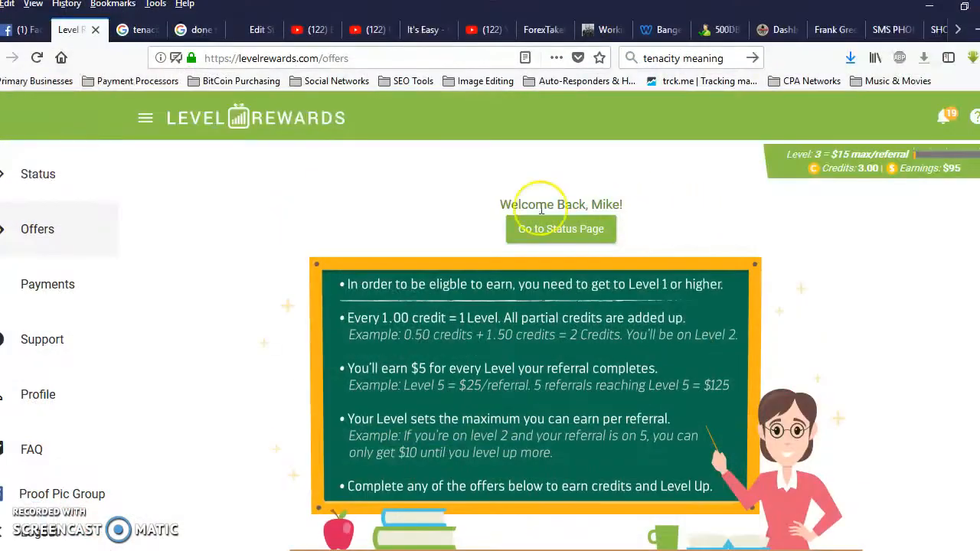
mouse_move(643, 207)
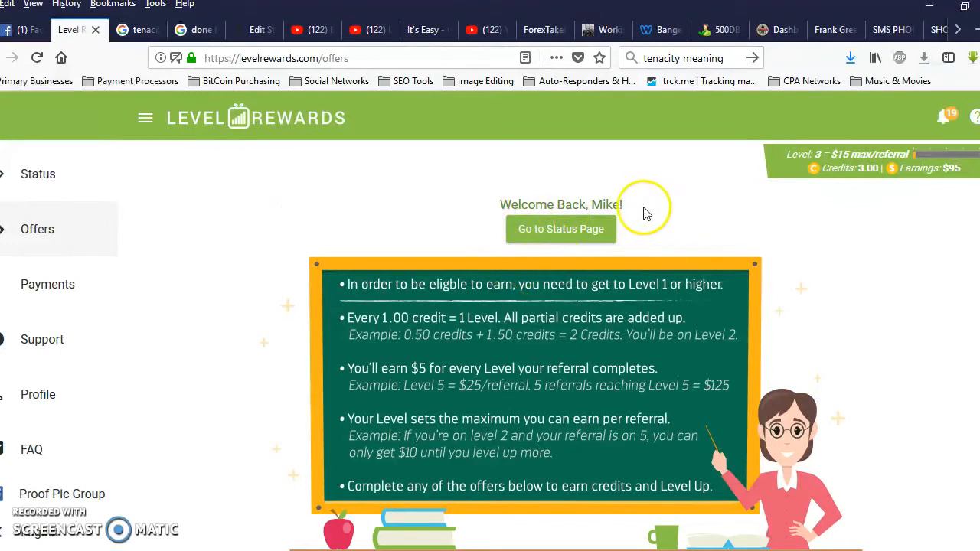
mouse_move(814, 156)
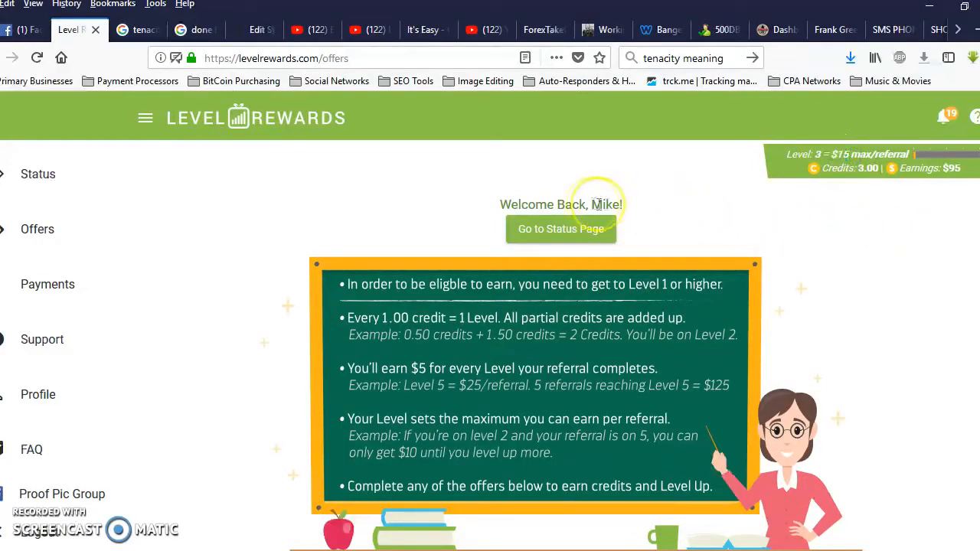
mouse_move(218, 208)
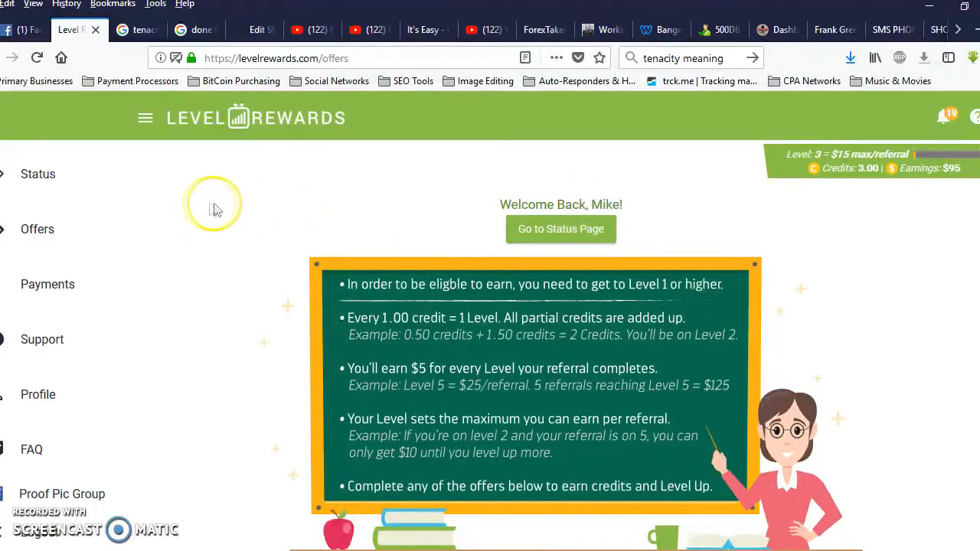
Scroll down through the full offers catalogue and start back toward the top
scroll(down, 3)
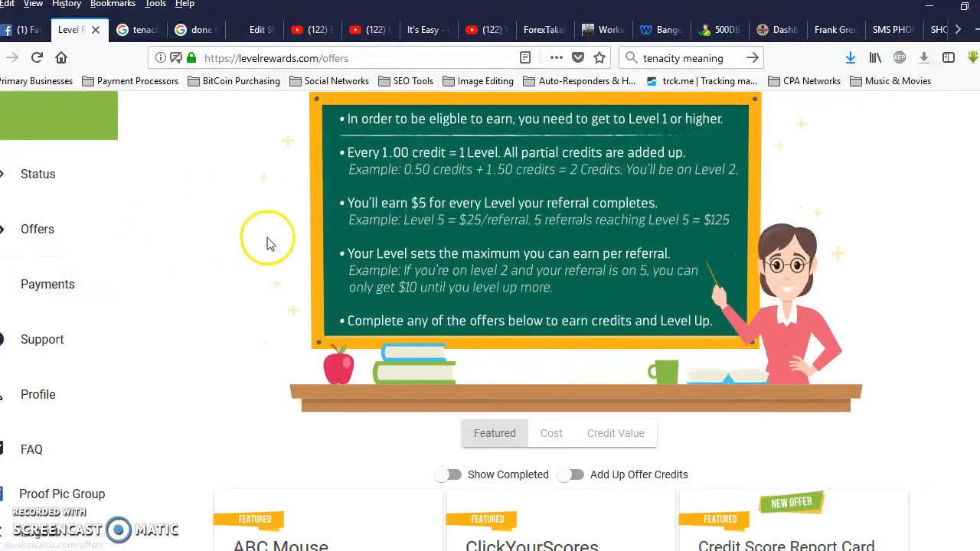
scroll(down, 3)
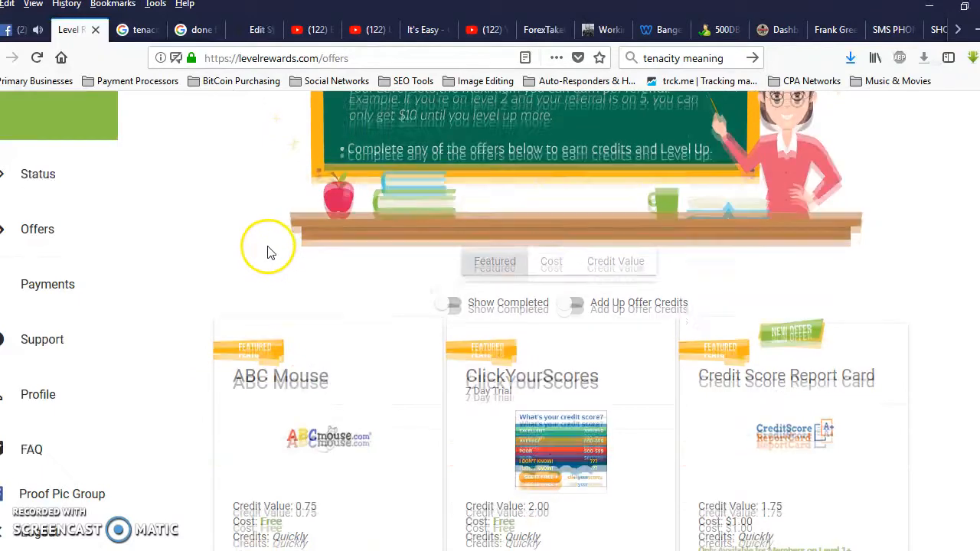
scroll(down, 3)
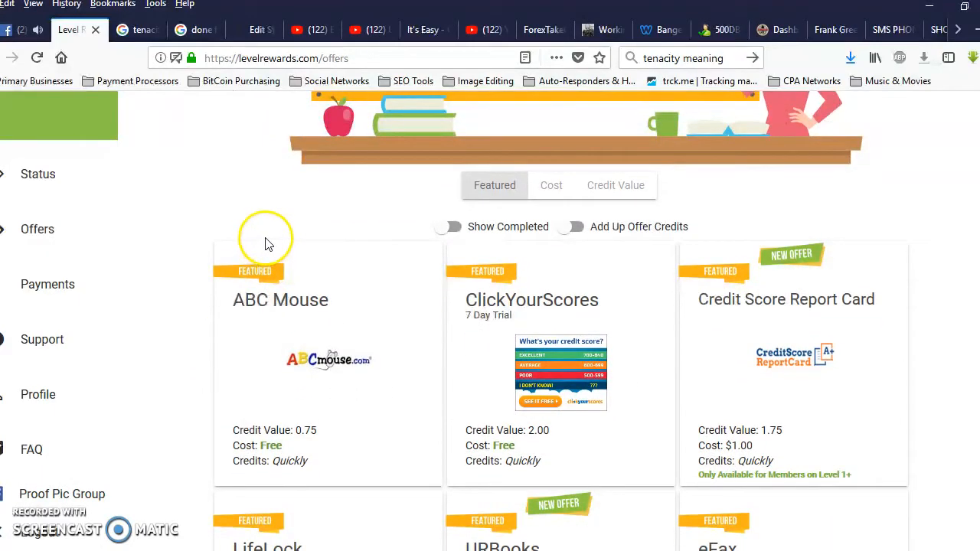
mouse_move(242, 260)
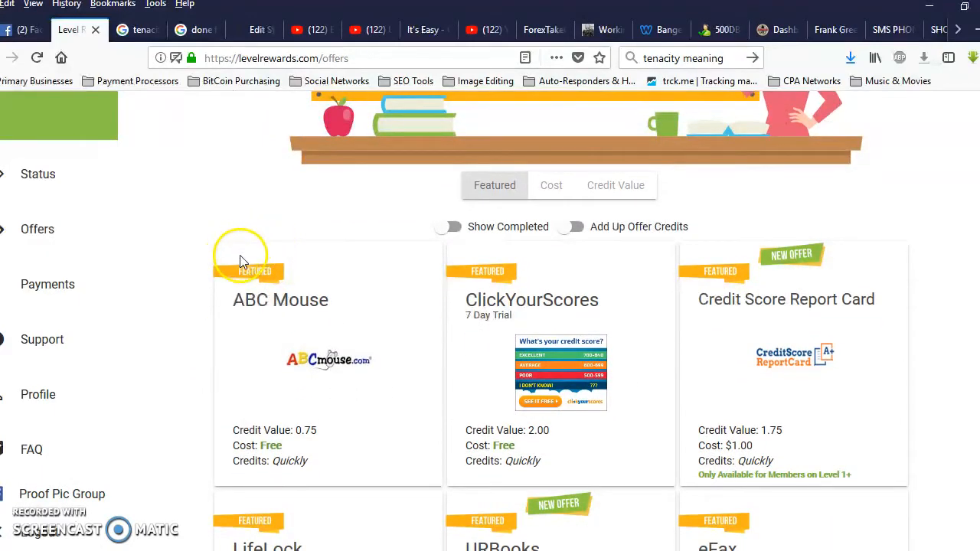
mouse_move(579, 298)
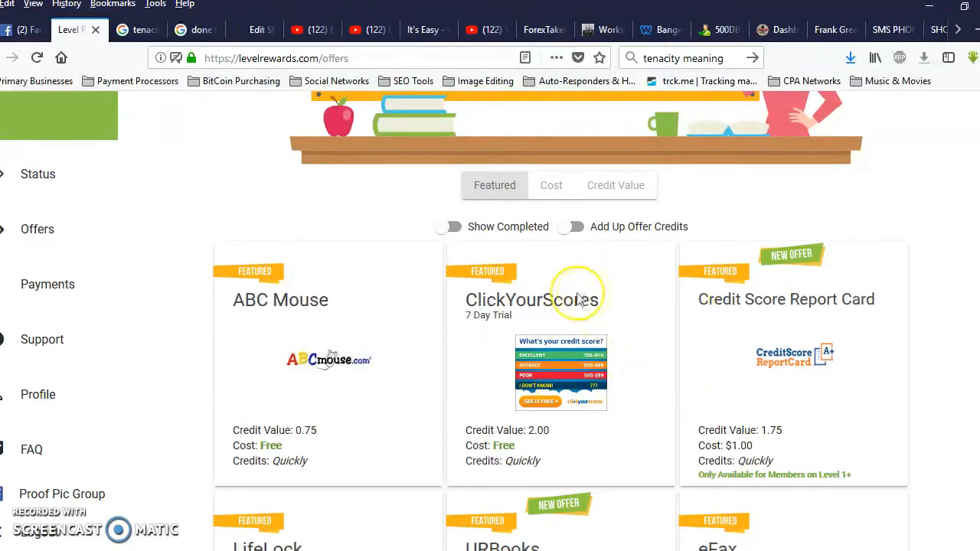
scroll(down, 3)
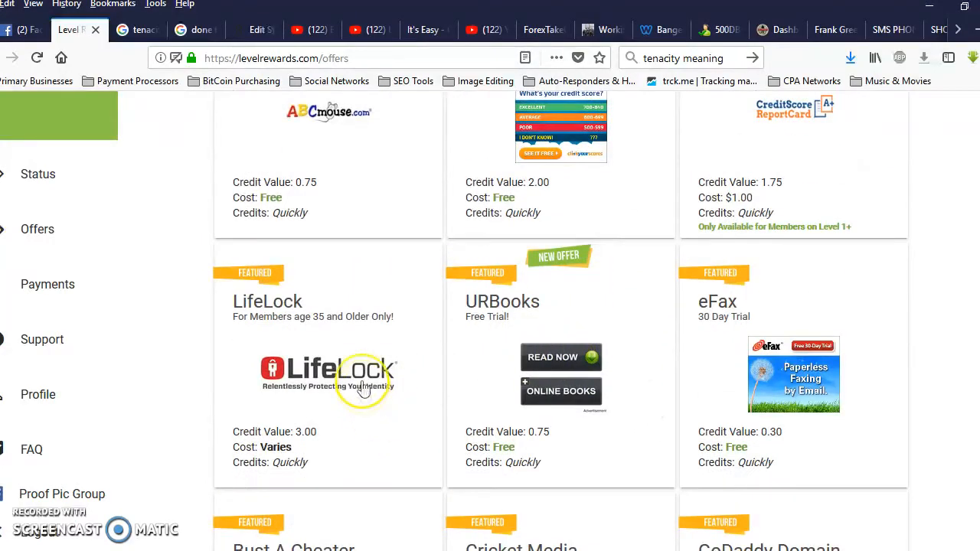
scroll(down, 3)
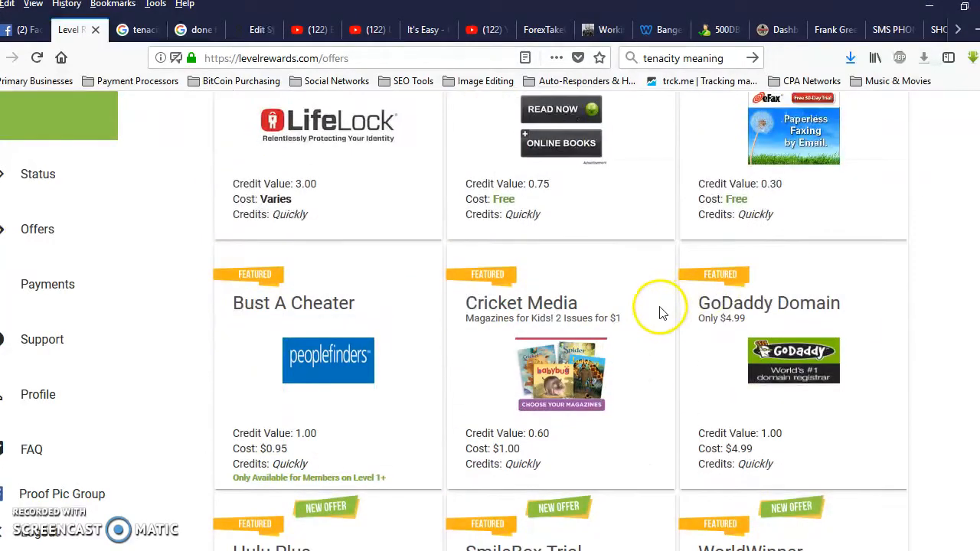
scroll(down, 3)
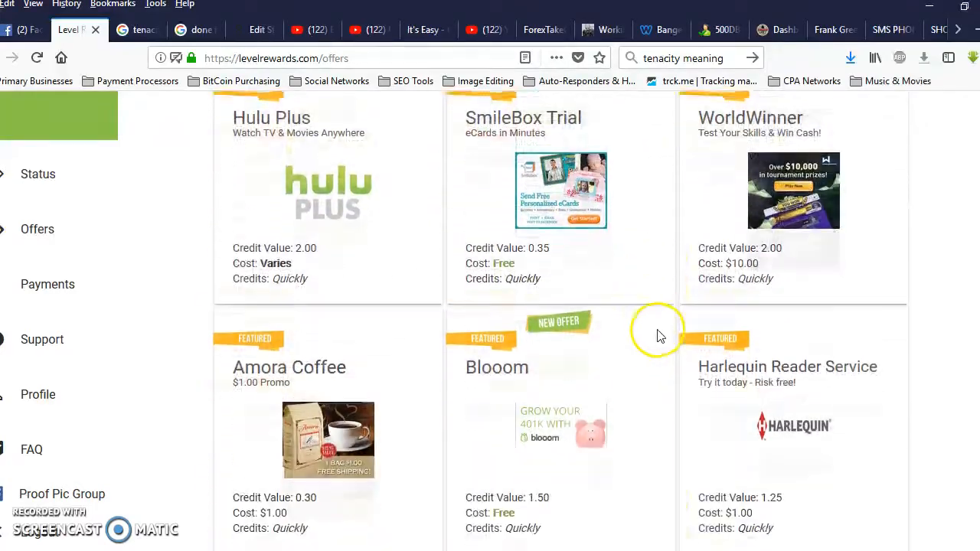
scroll(down, 3)
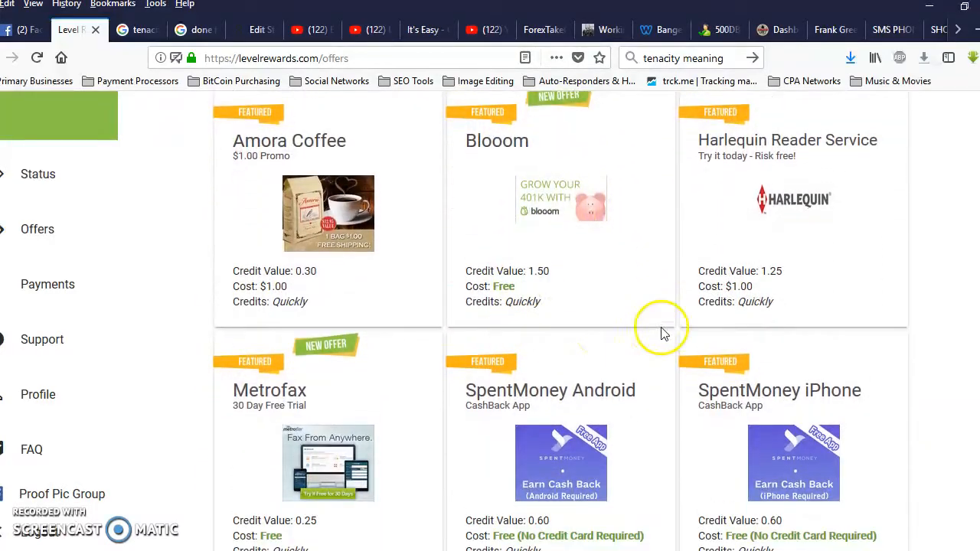
scroll(down, 3)
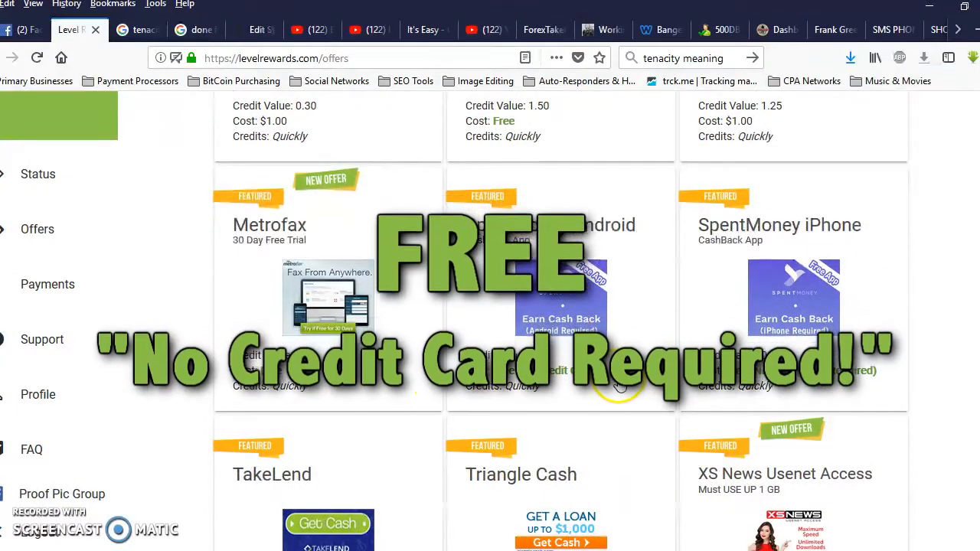
scroll(up, 3)
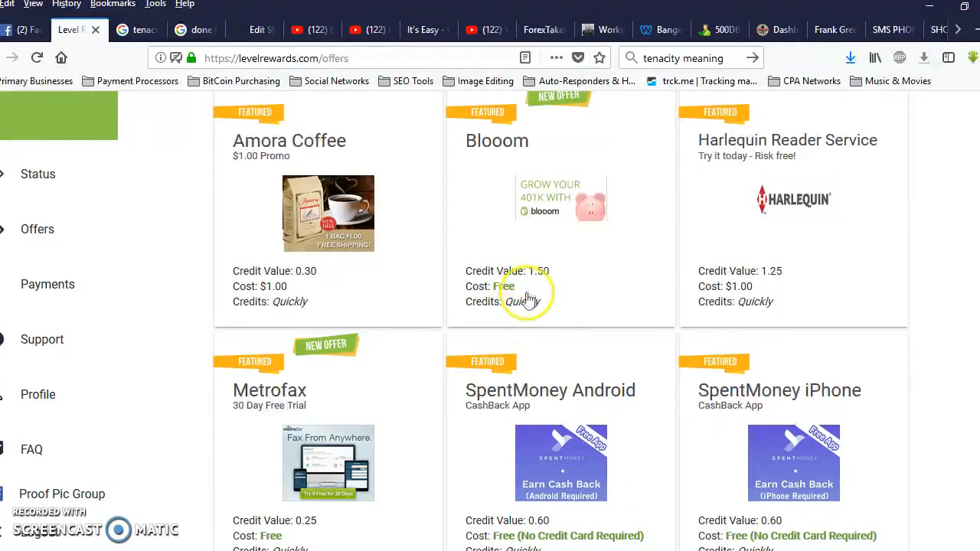
Highlight the Harlequin offer's 1.25 credit value and review the remaining offers
double_click(738, 286)
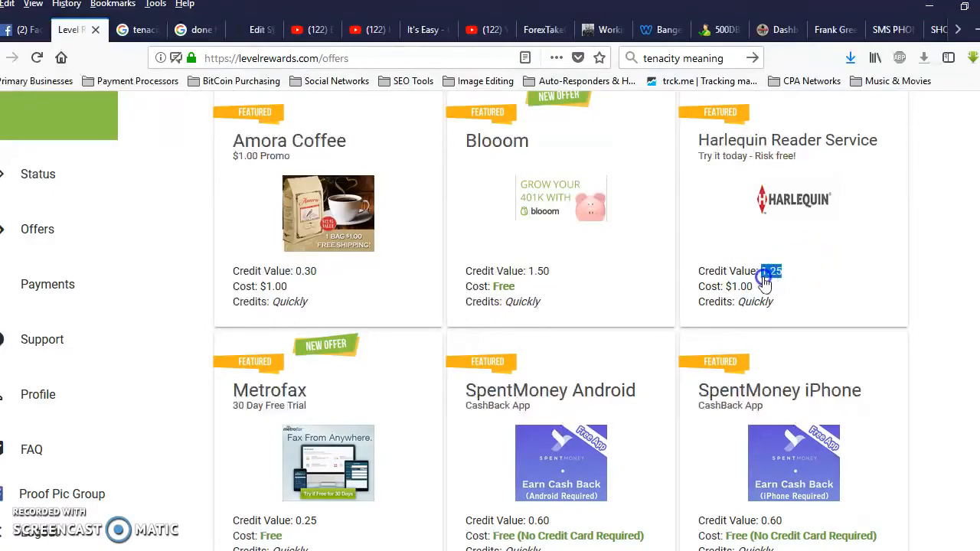
scroll(down, 3)
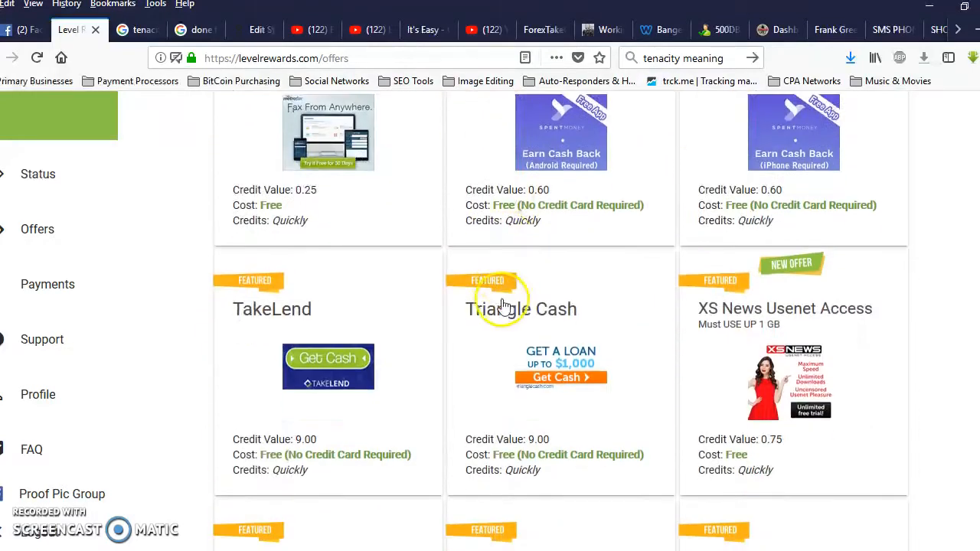
scroll(down, 3)
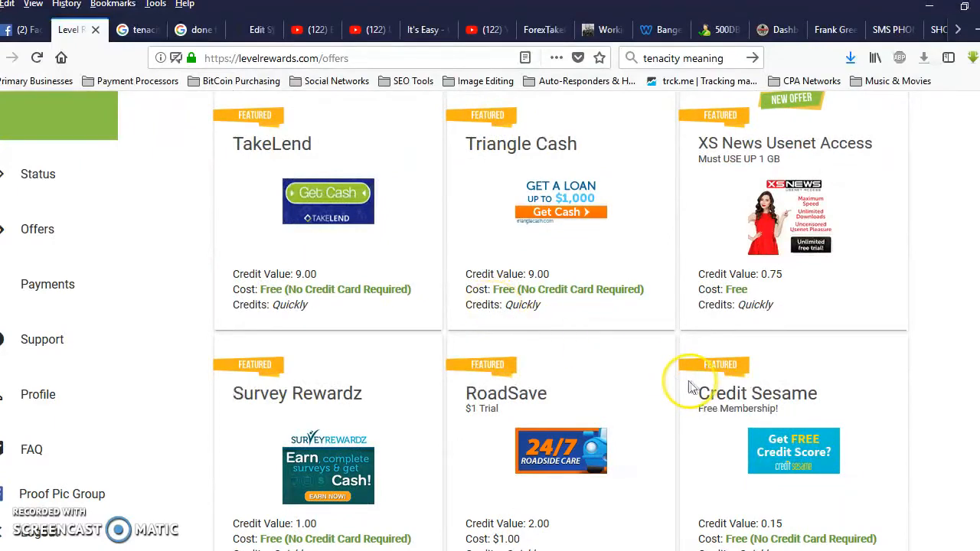
scroll(down, 3)
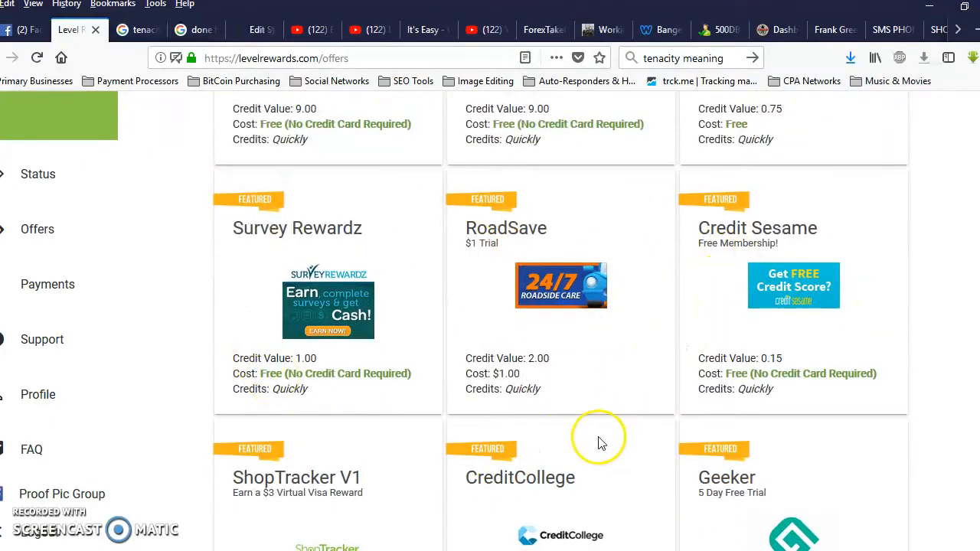
mouse_move(637, 386)
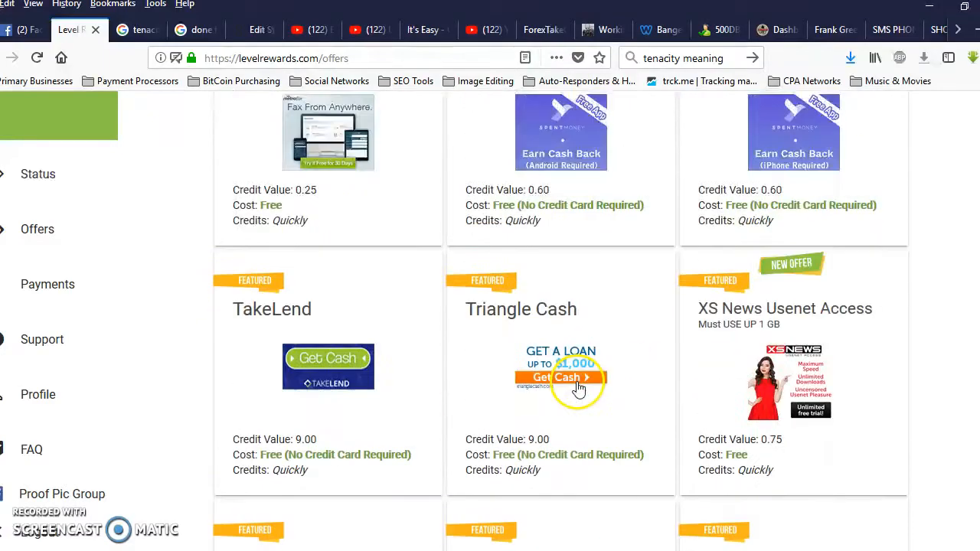
scroll(up, 3)
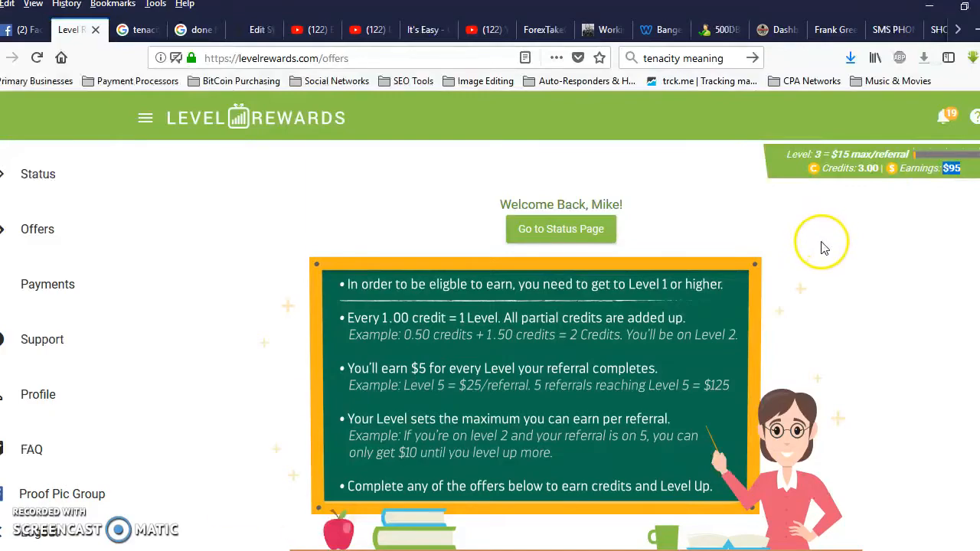
scroll(down, 3)
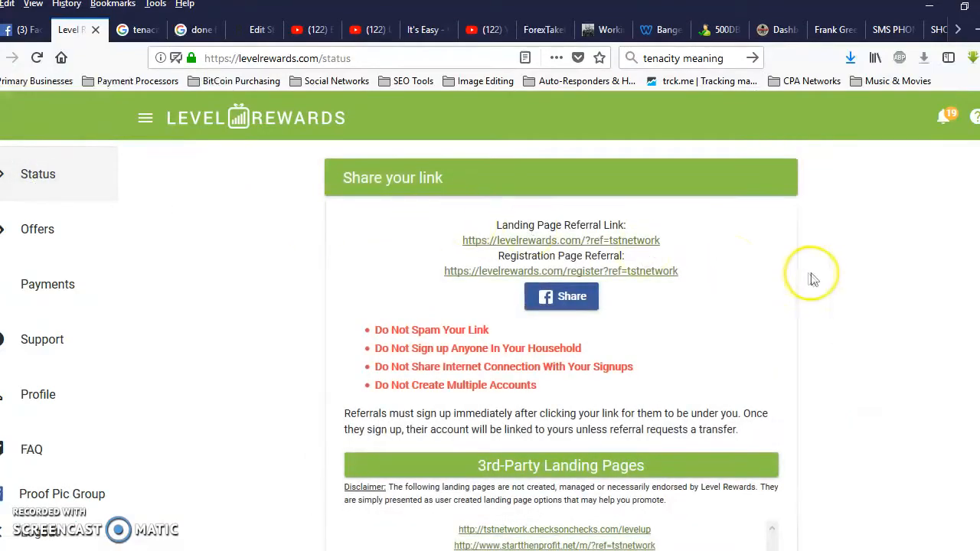
scroll(up, 3)
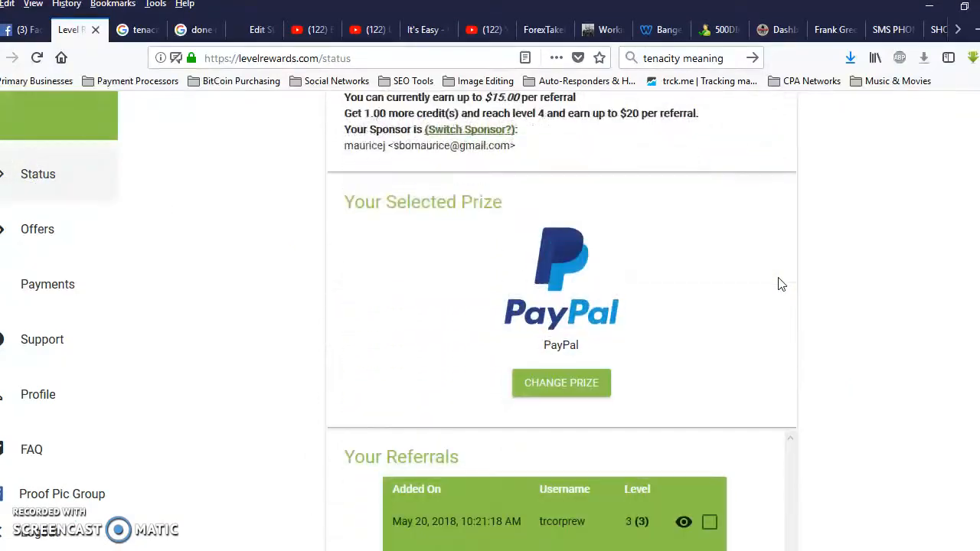
scroll(down, 3)
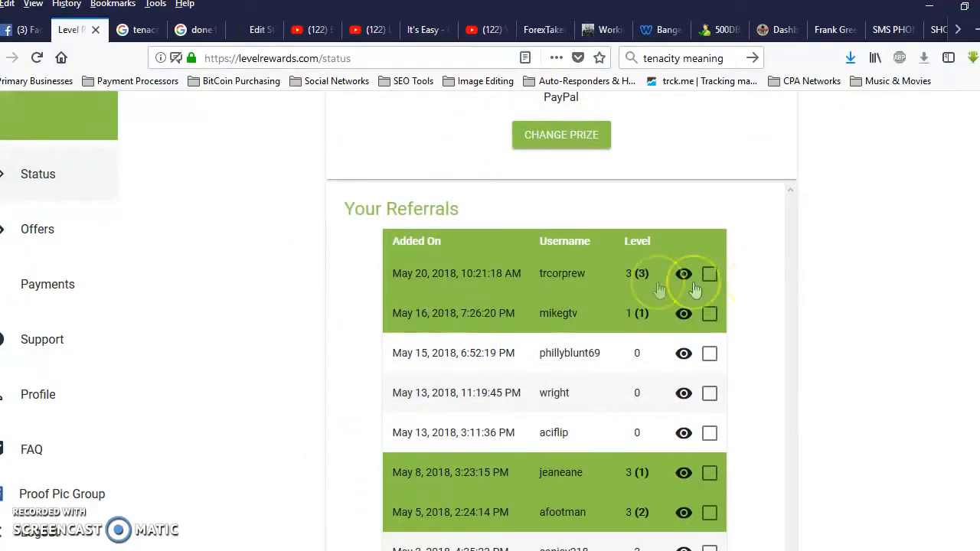
scroll(down, 3)
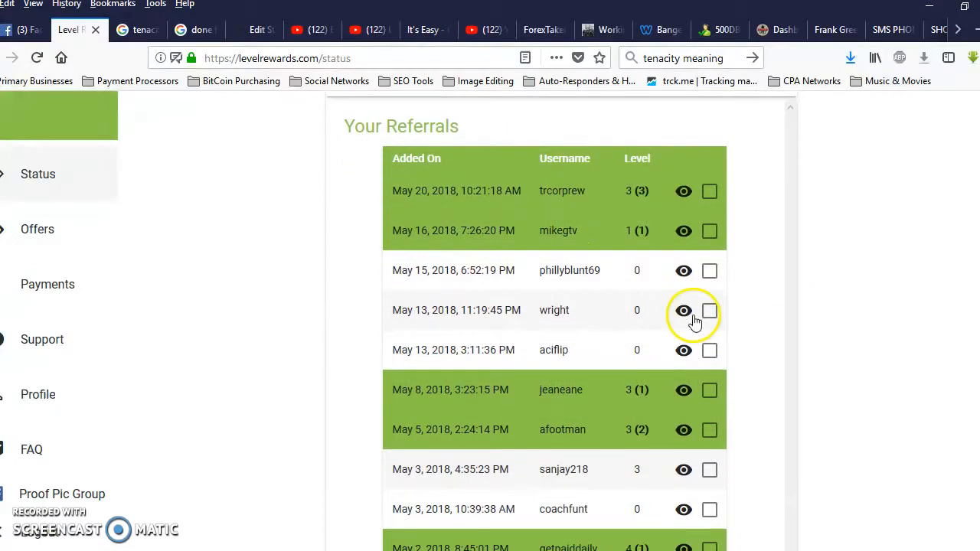
scroll(down, 3)
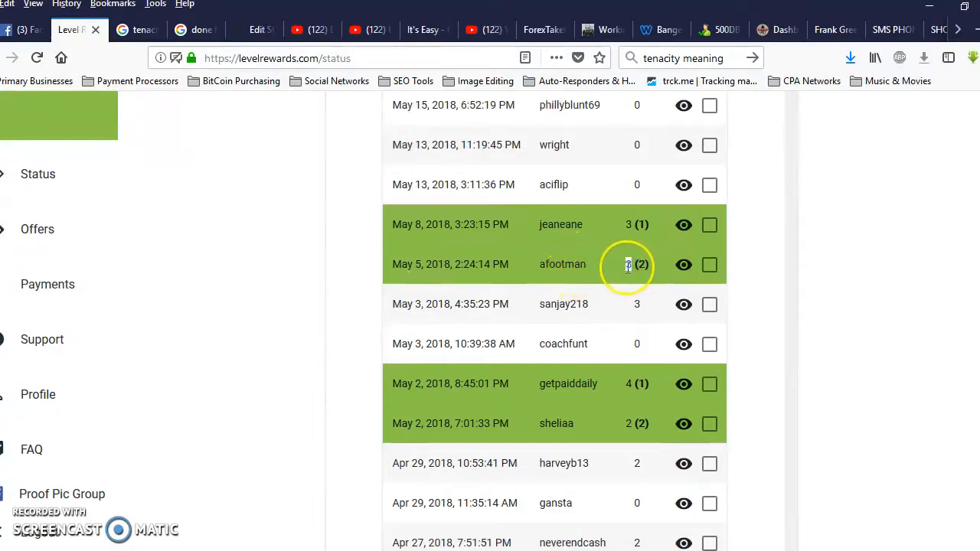
mouse_move(630, 236)
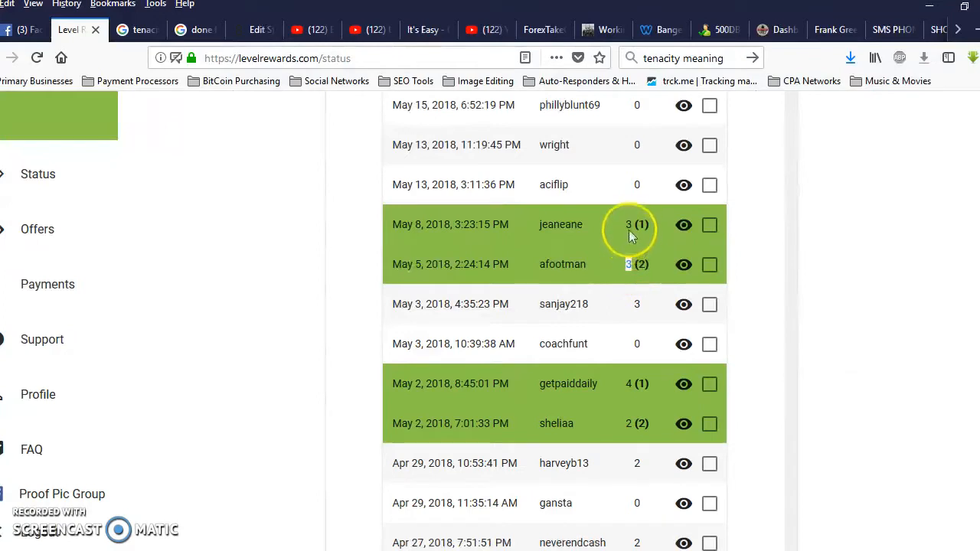
mouse_move(655, 417)
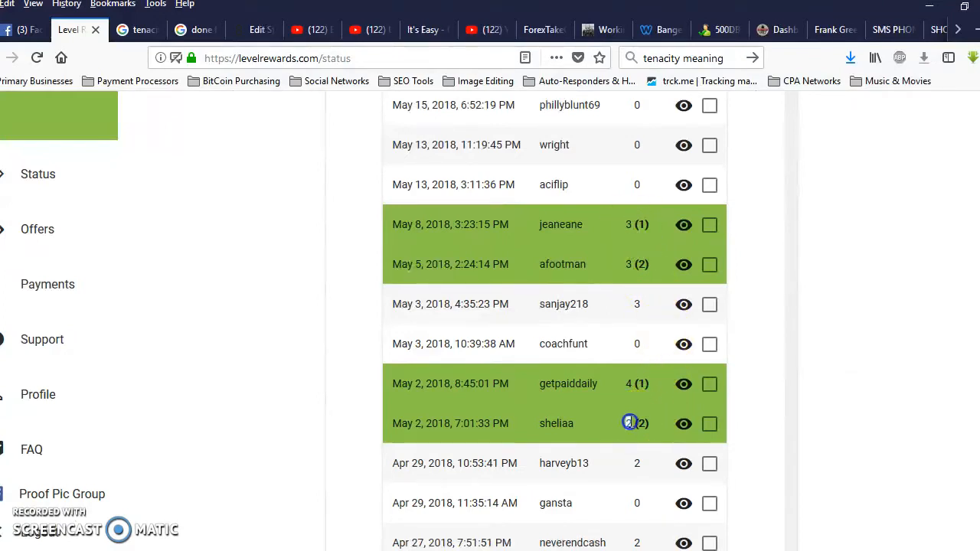
scroll(down, 3)
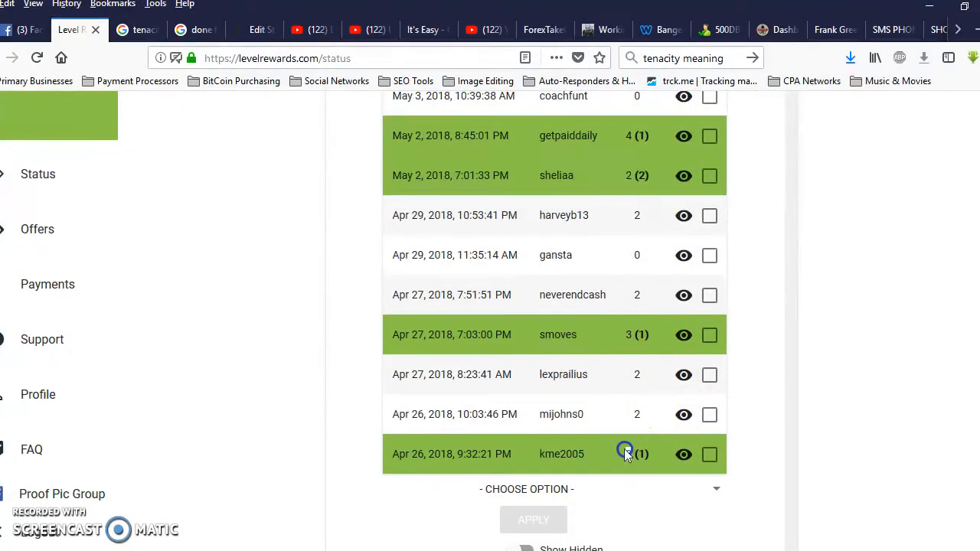
scroll(up, 3)
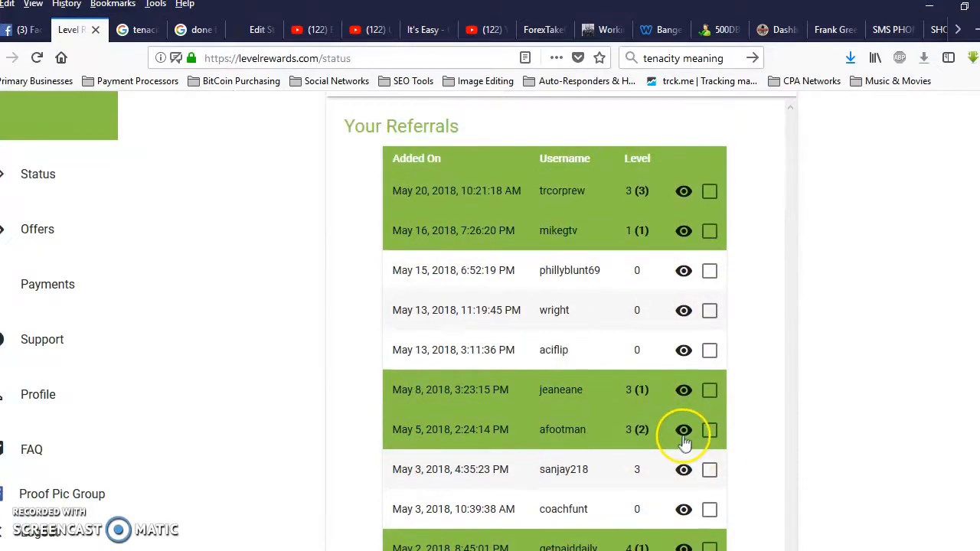
scroll(up, 3)
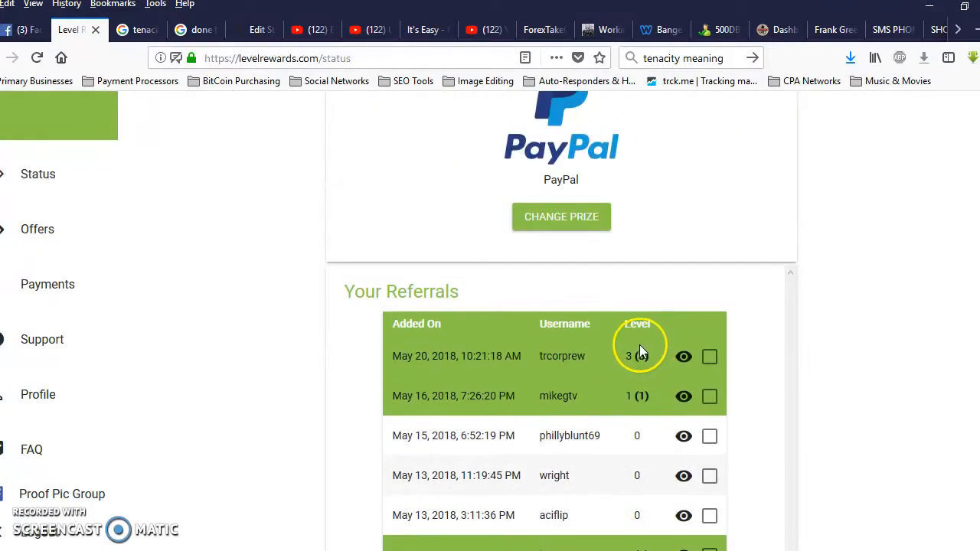
scroll(up, 3)
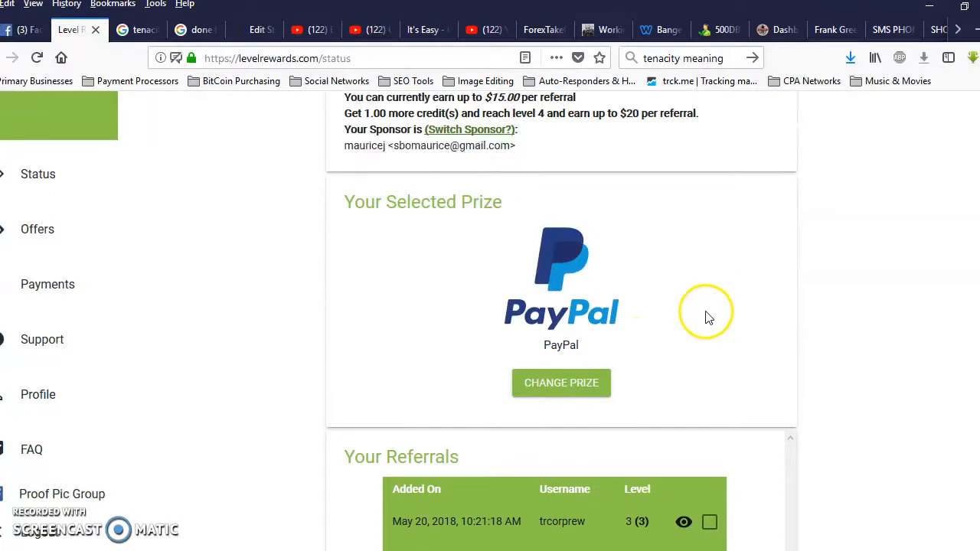
scroll(down, 3)
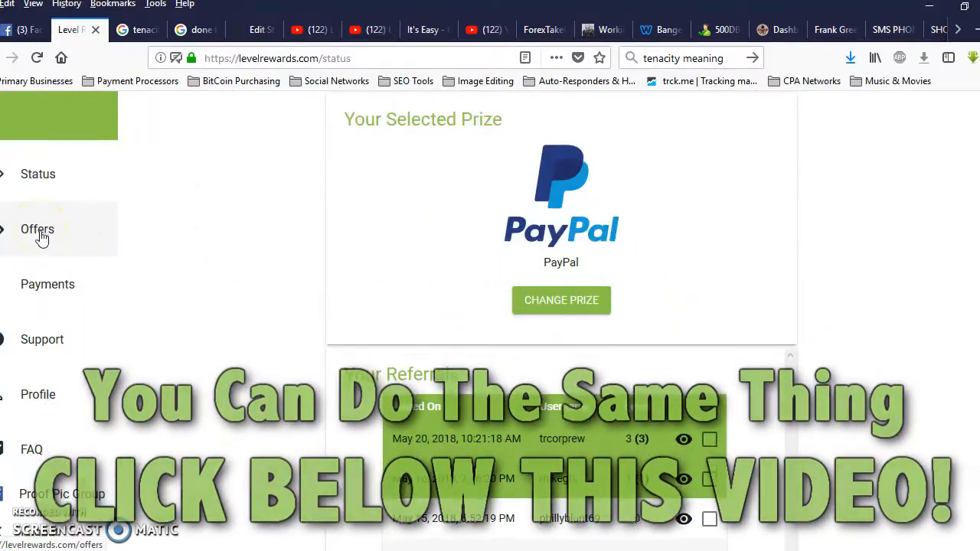
click(37, 230)
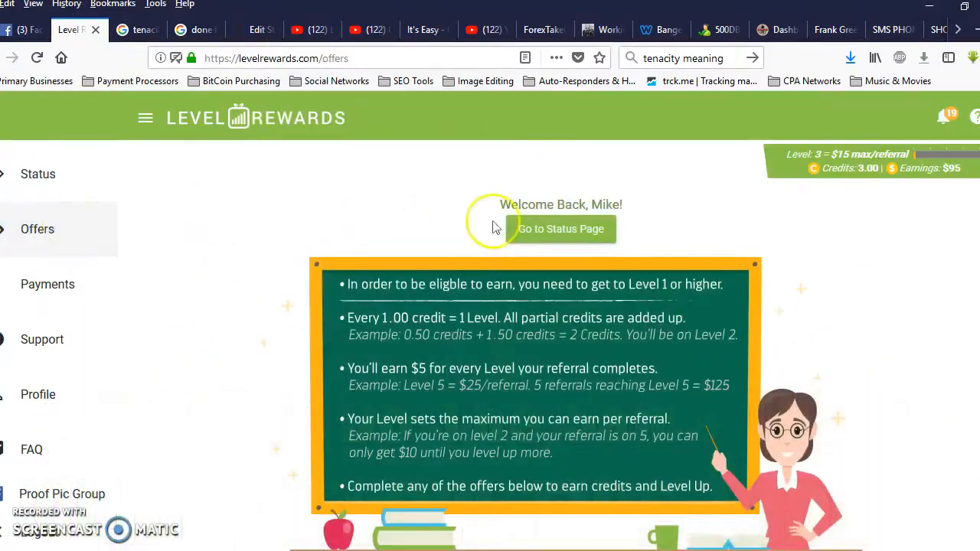
scroll(down, 3)
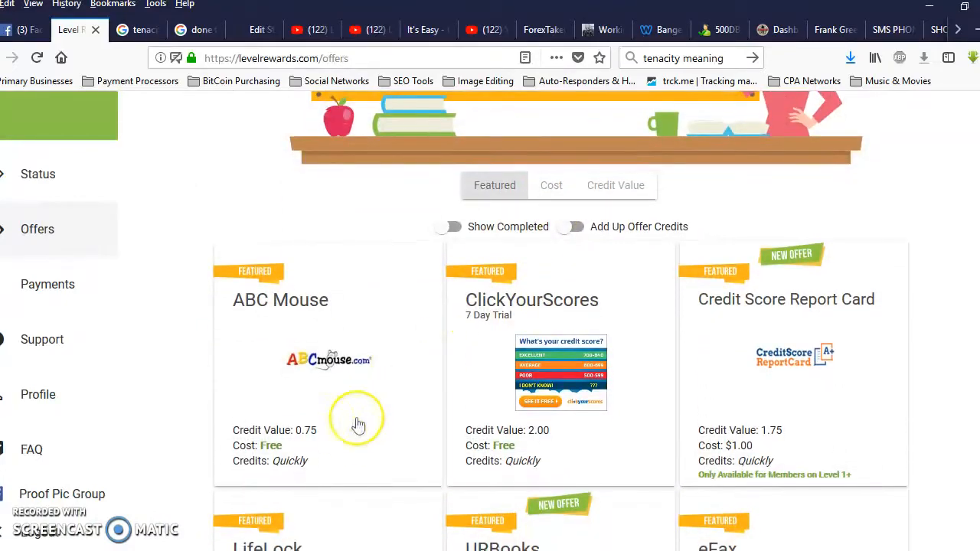
scroll(down, 3)
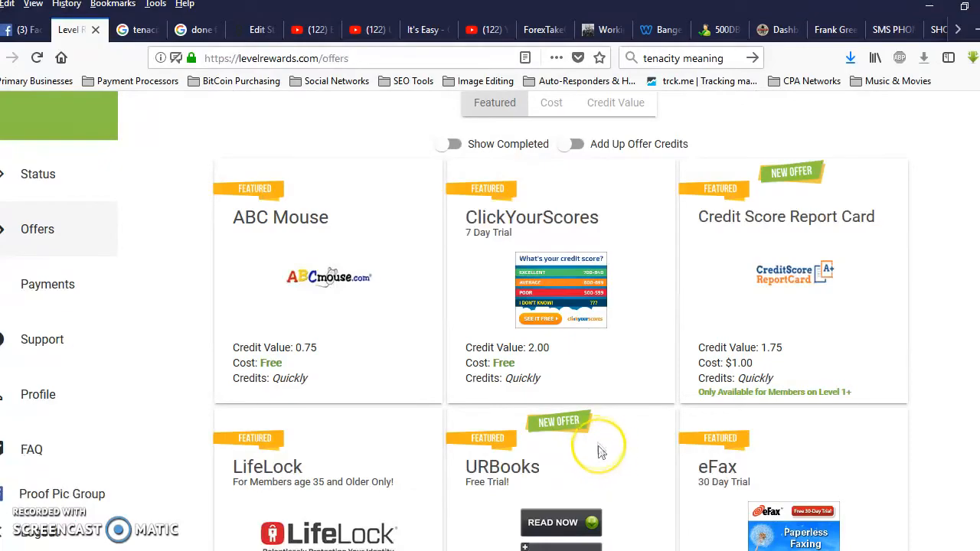
scroll(down, 3)
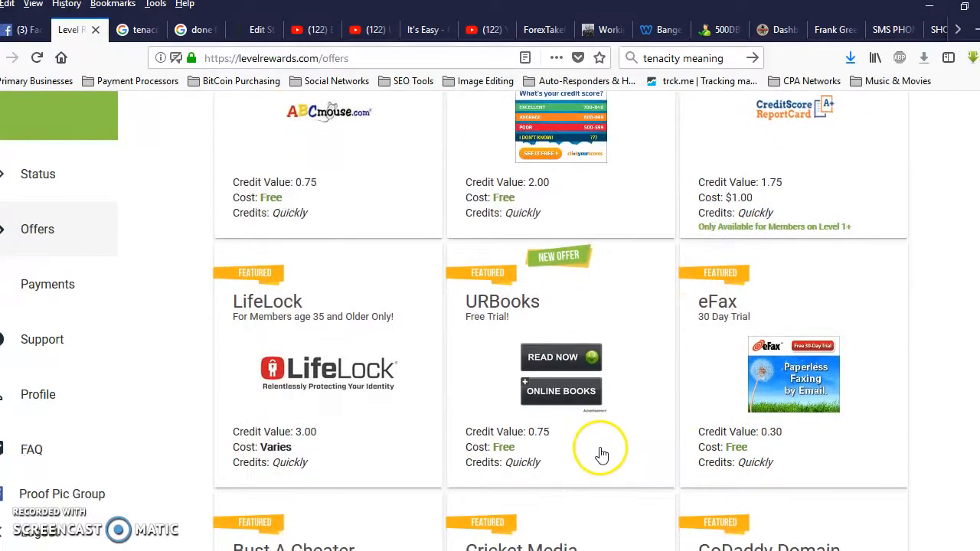
scroll(down, 3)
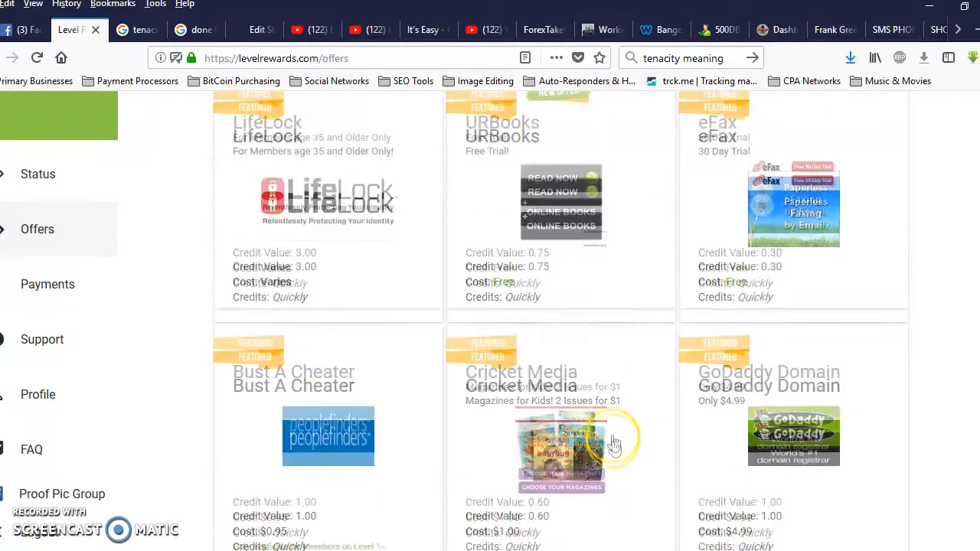
scroll(down, 3)
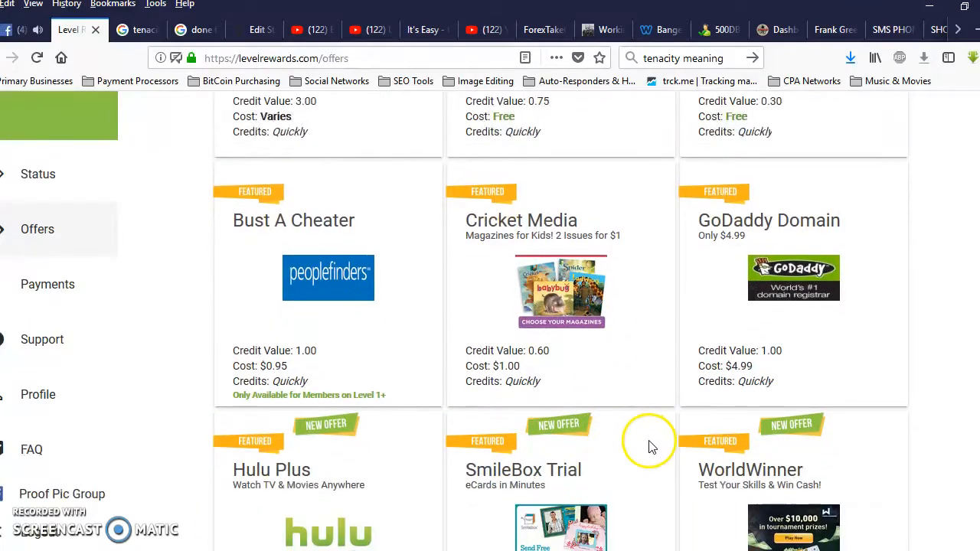
scroll(down, 3)
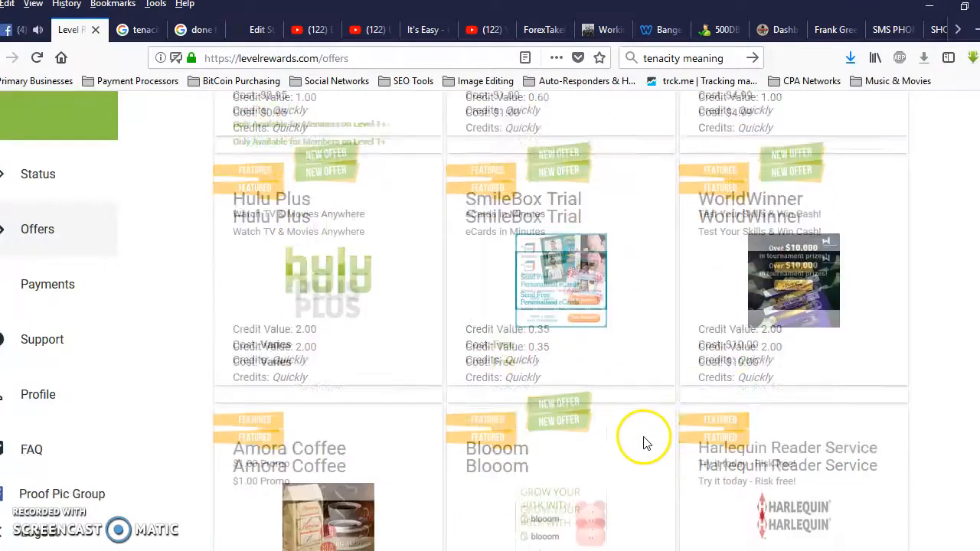
scroll(down, 3)
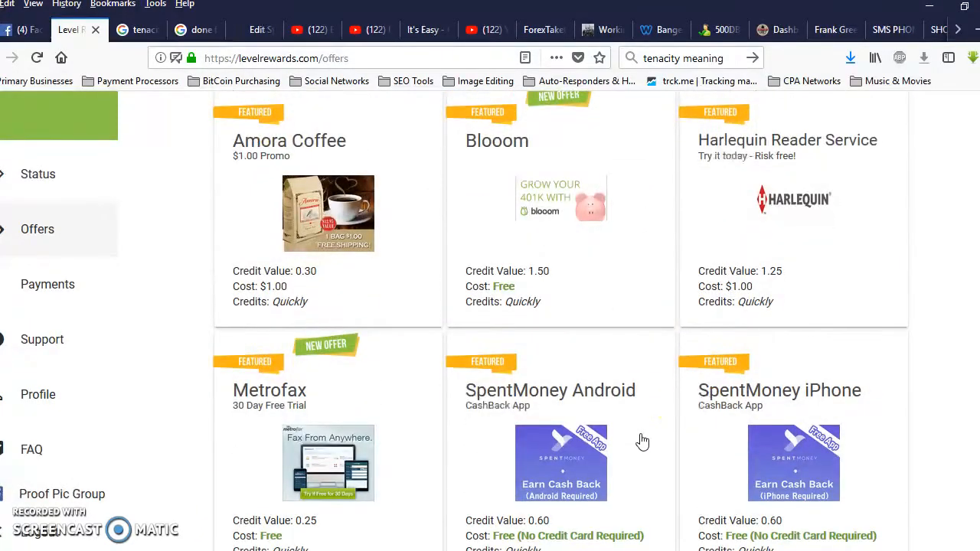
scroll(down, 3)
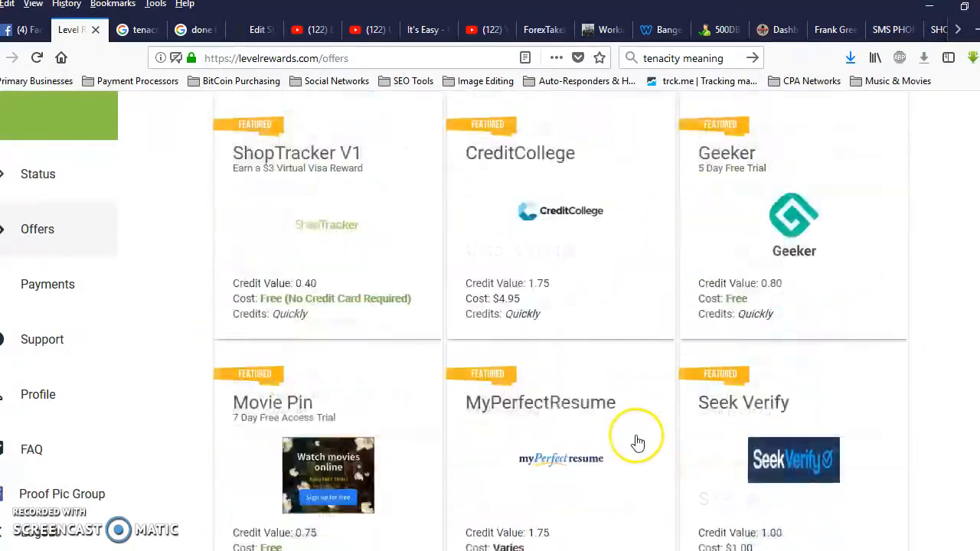
scroll(down, 3)
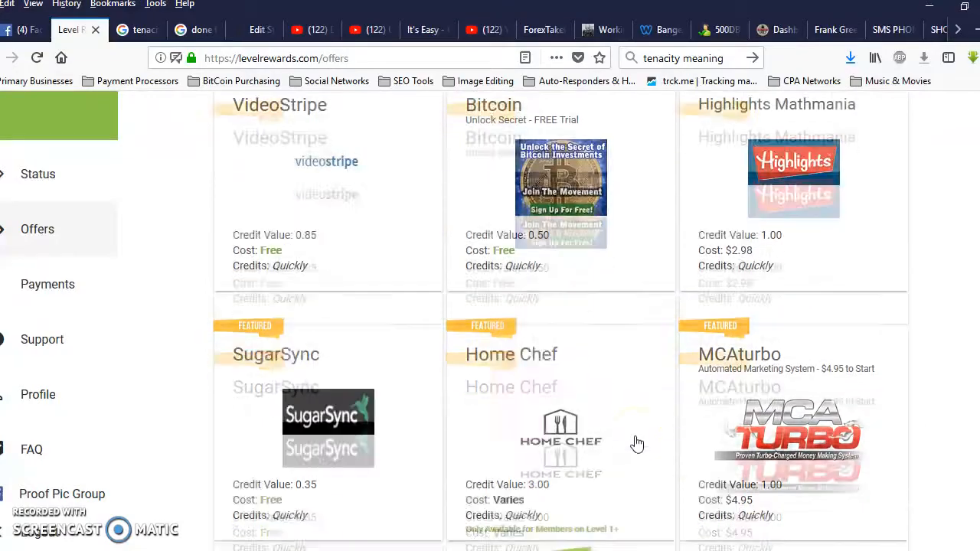
scroll(down, 3)
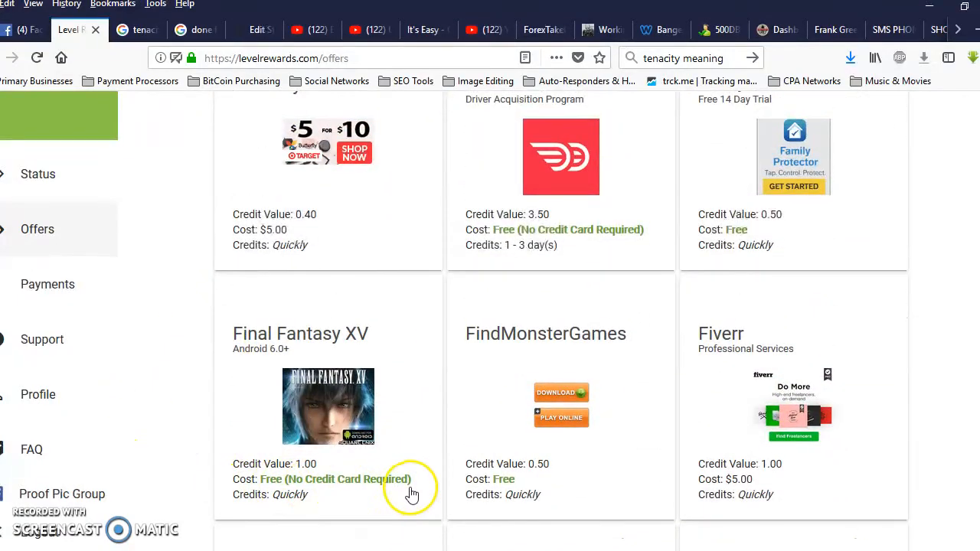
mouse_move(298, 395)
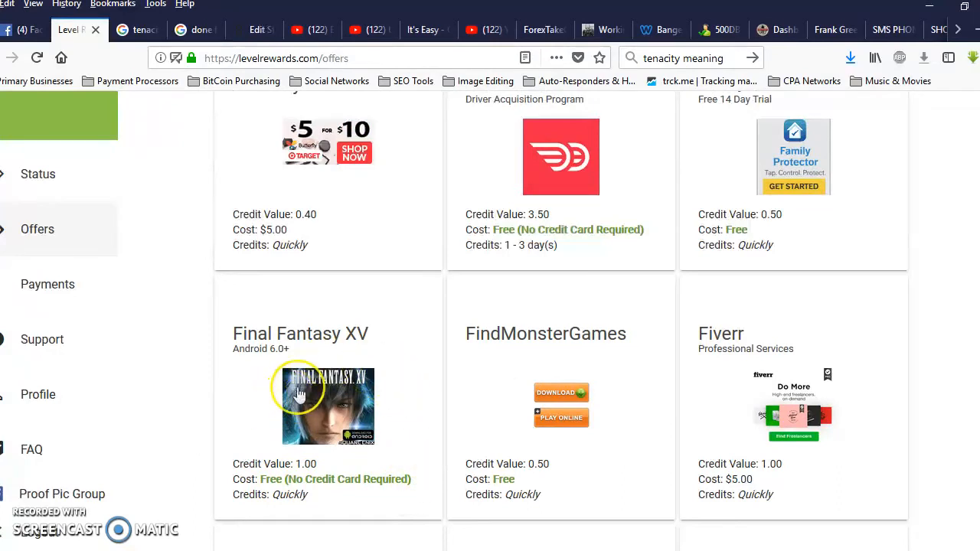
mouse_move(346, 401)
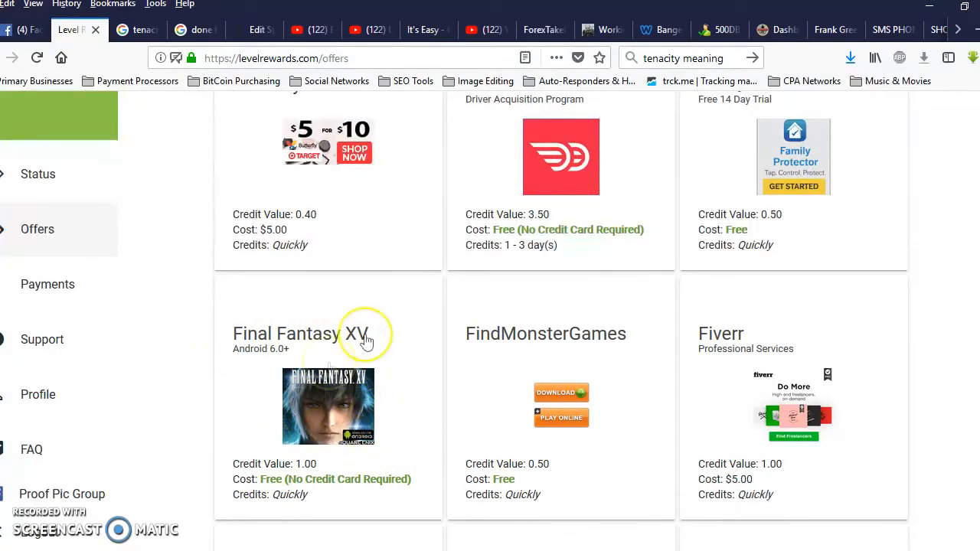
mouse_move(349, 425)
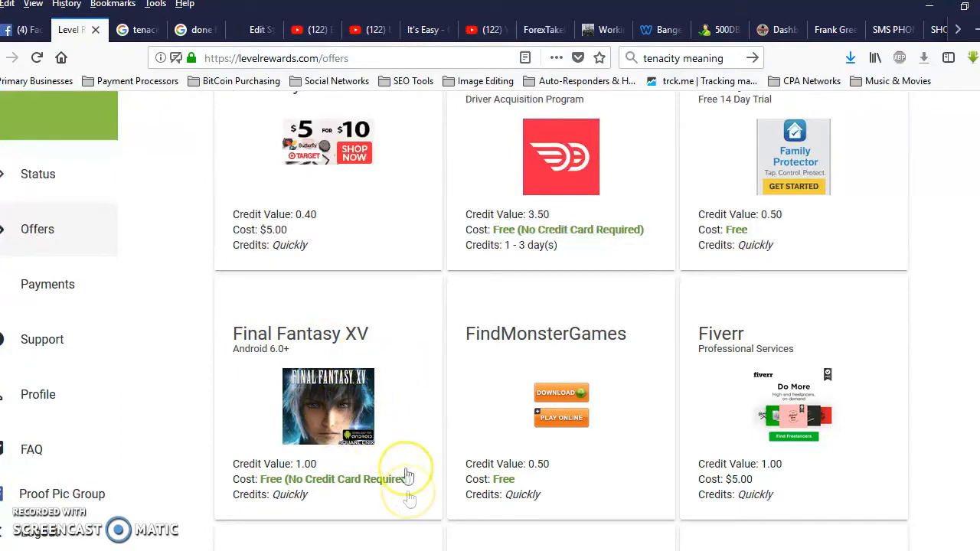
scroll(up, 3)
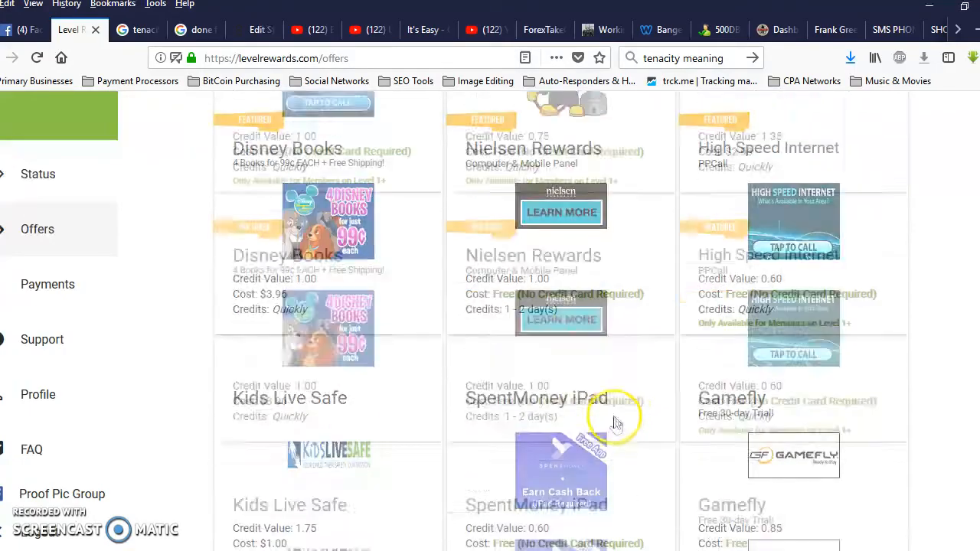
scroll(down, 3)
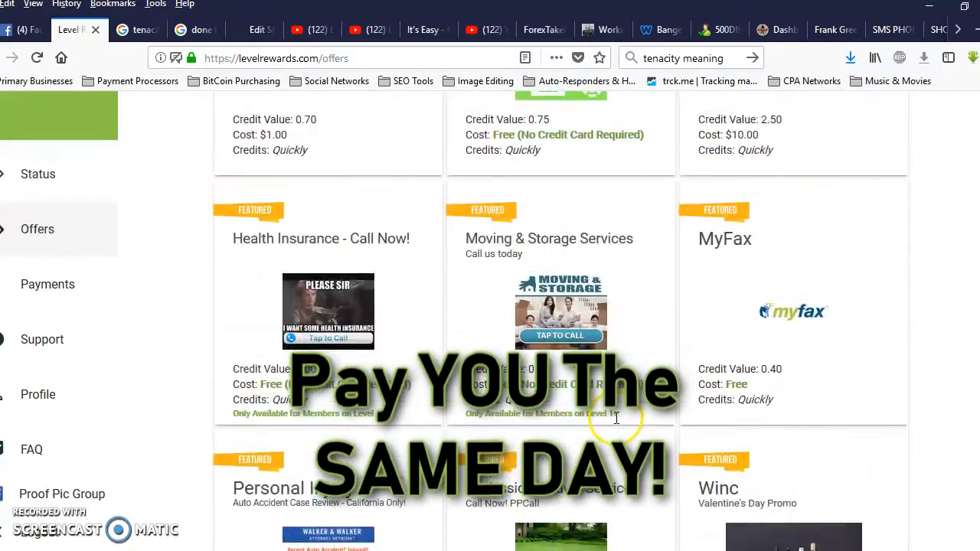
click(36, 175)
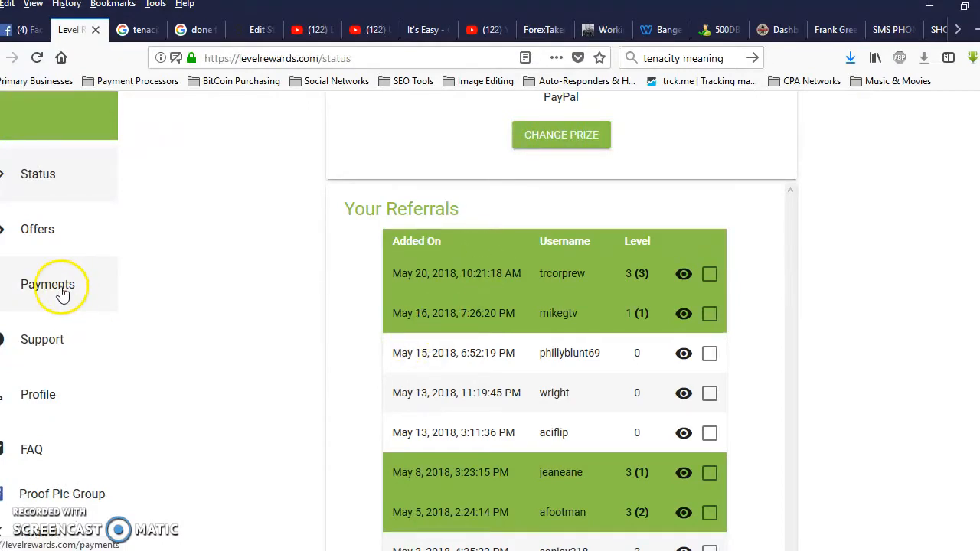
On Payments, highlight this year's $95.00 earnings and request payout to PayPal
click(48, 283)
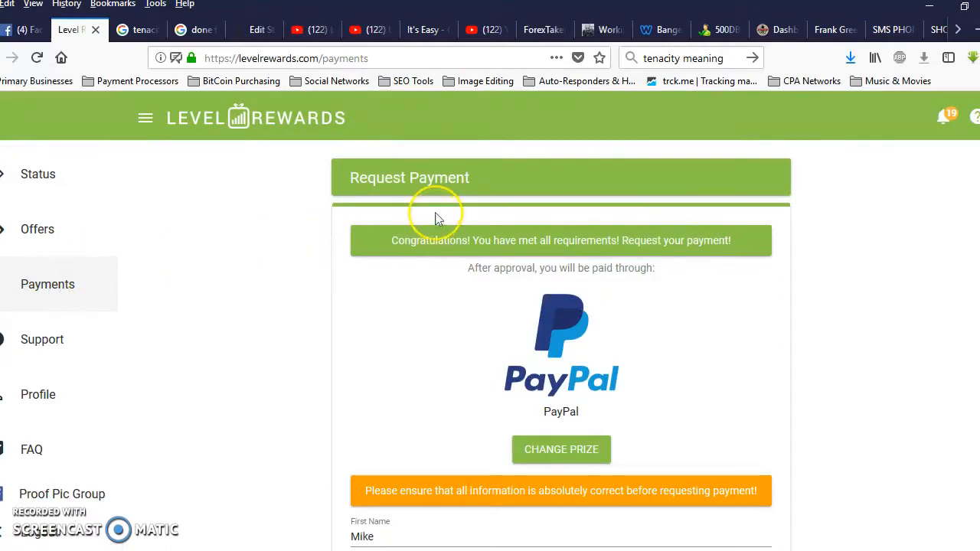
mouse_move(450, 281)
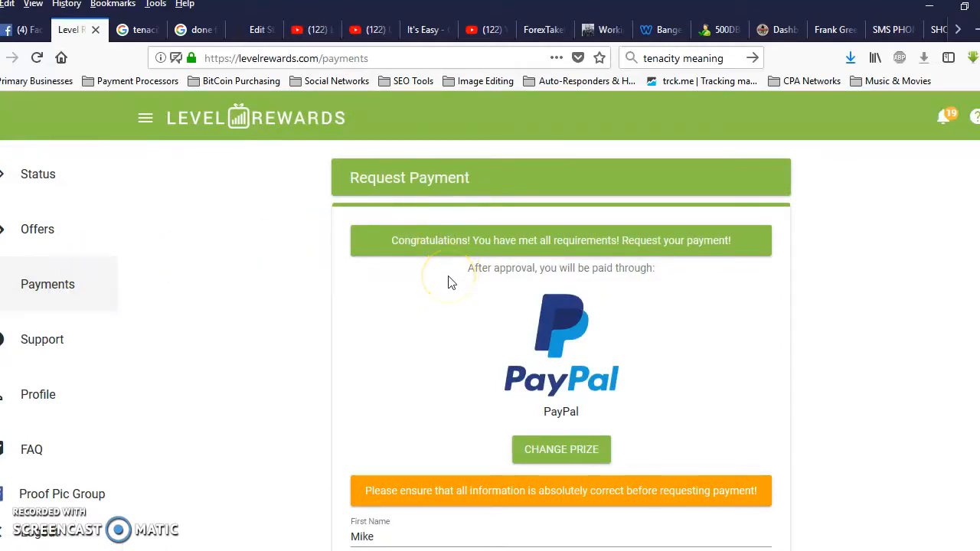
scroll(down, 3)
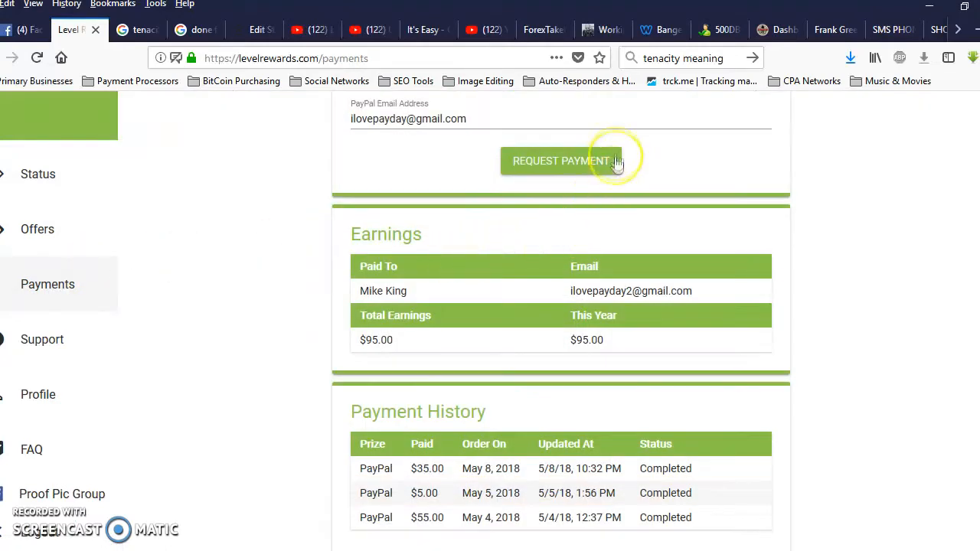
mouse_move(652, 170)
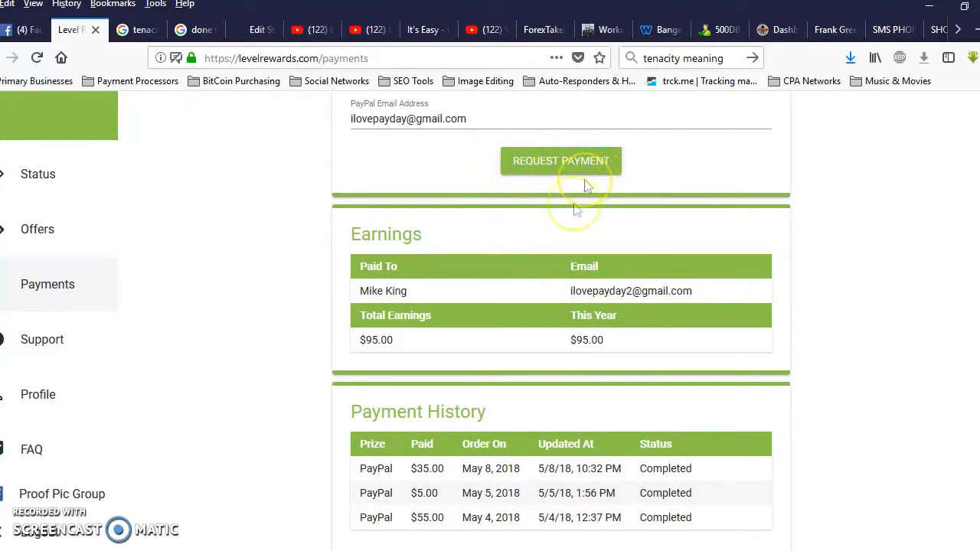
double_click(587, 340)
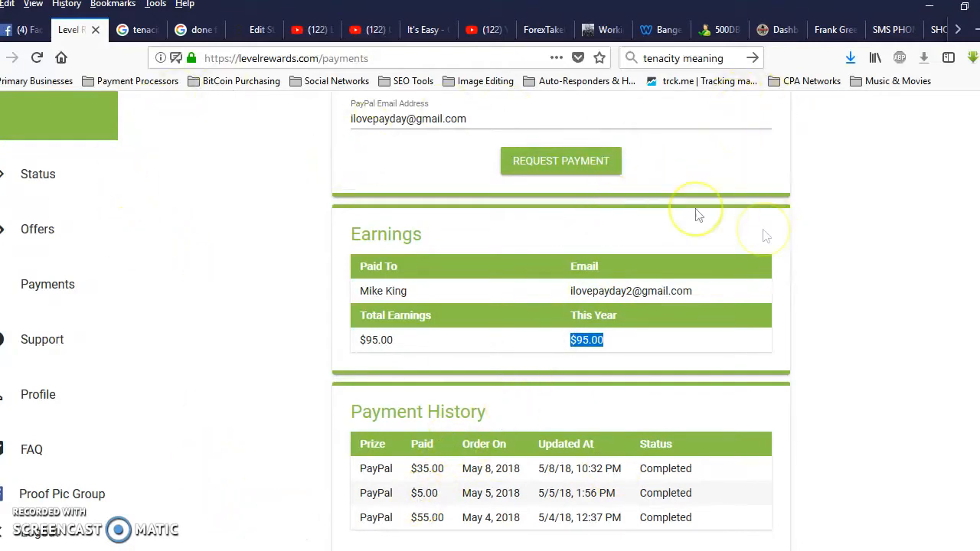
click(560, 160)
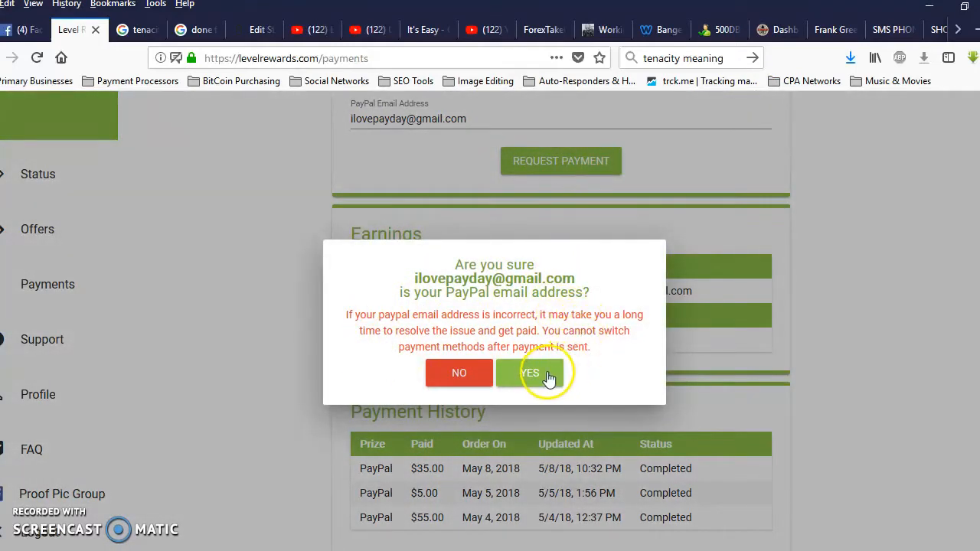
click(530, 374)
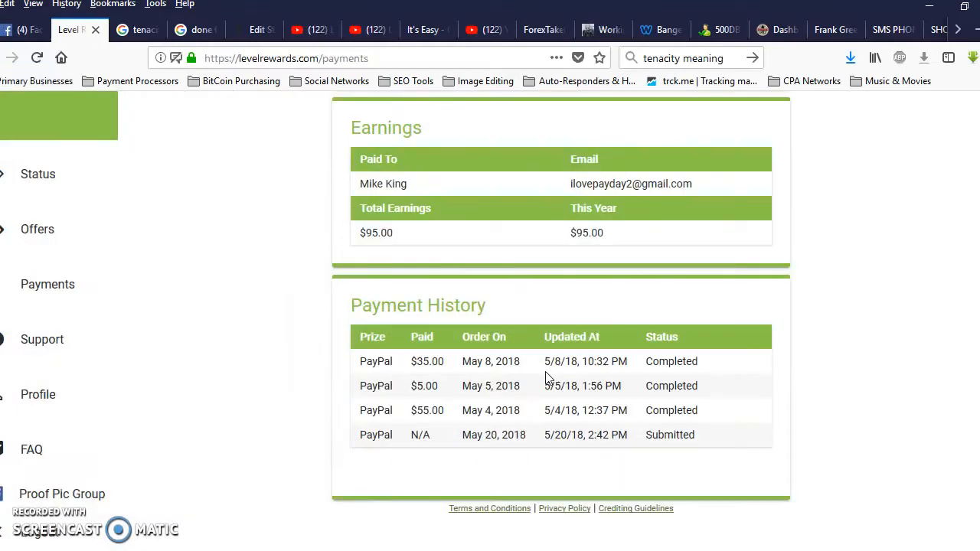
mouse_move(703, 434)
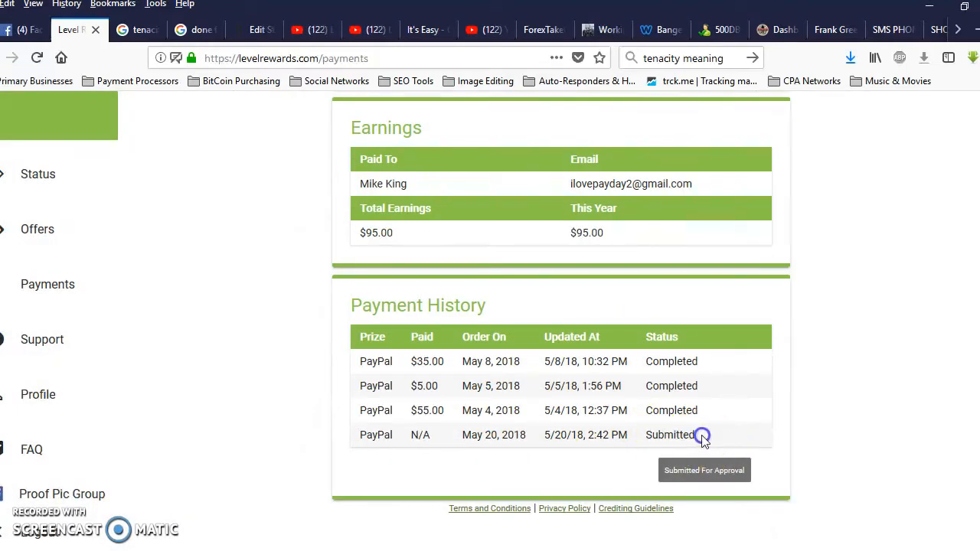
mouse_move(649, 435)
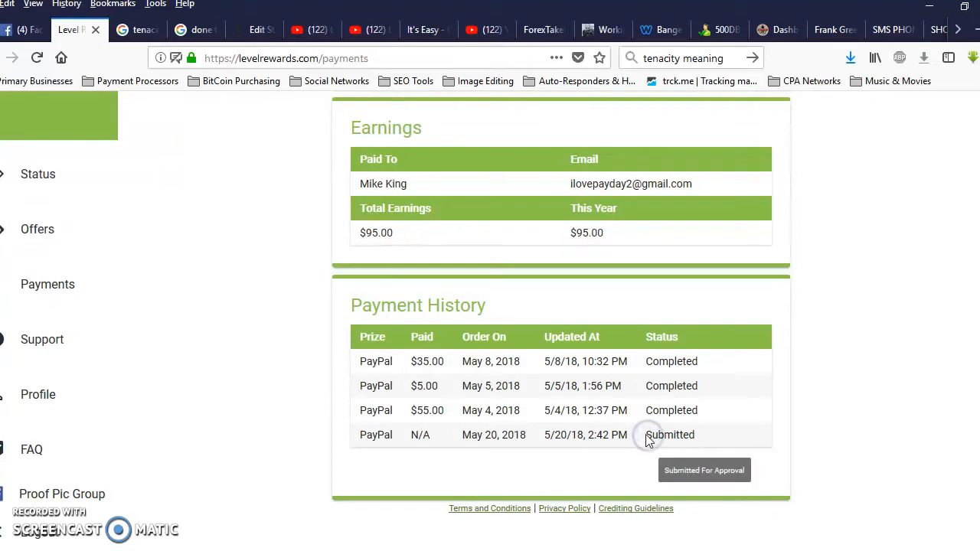
mouse_move(509, 421)
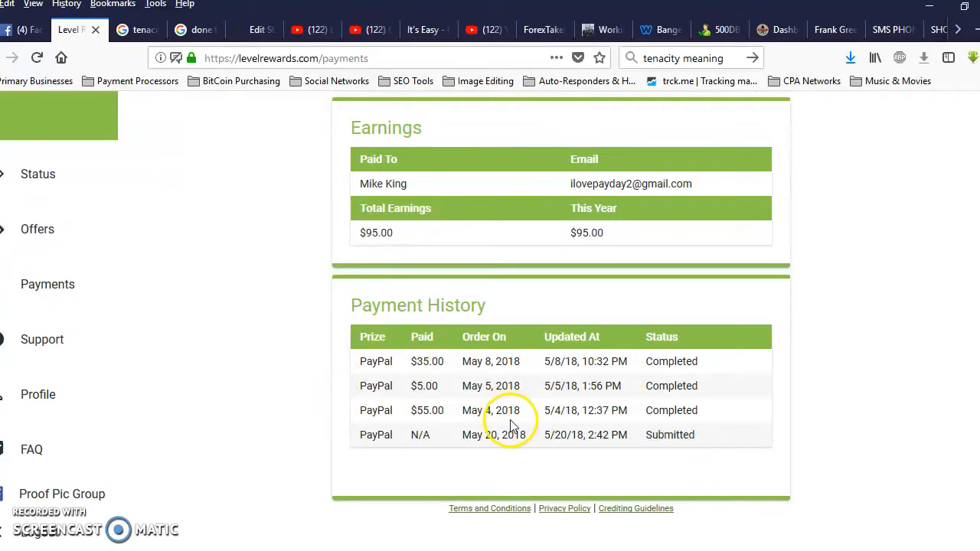
mouse_move(628, 354)
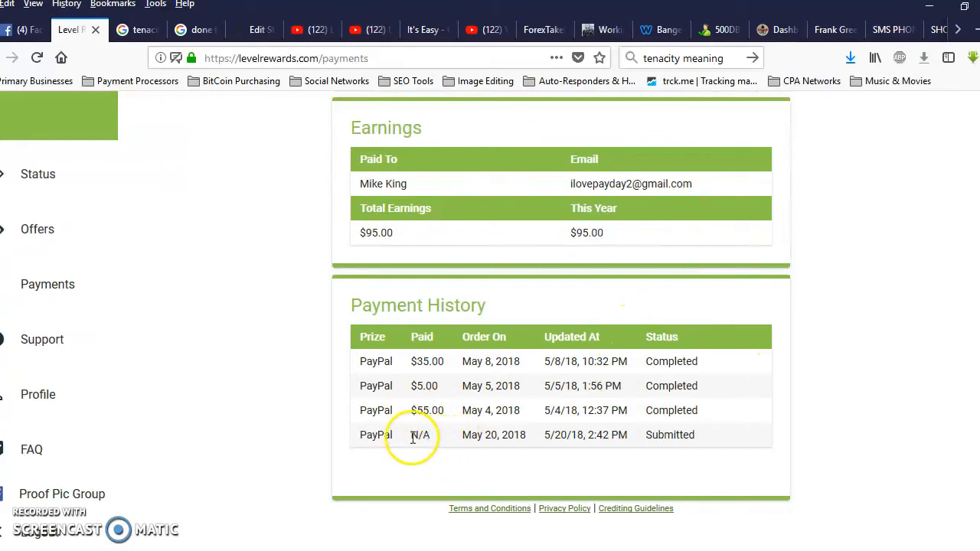
mouse_move(585, 435)
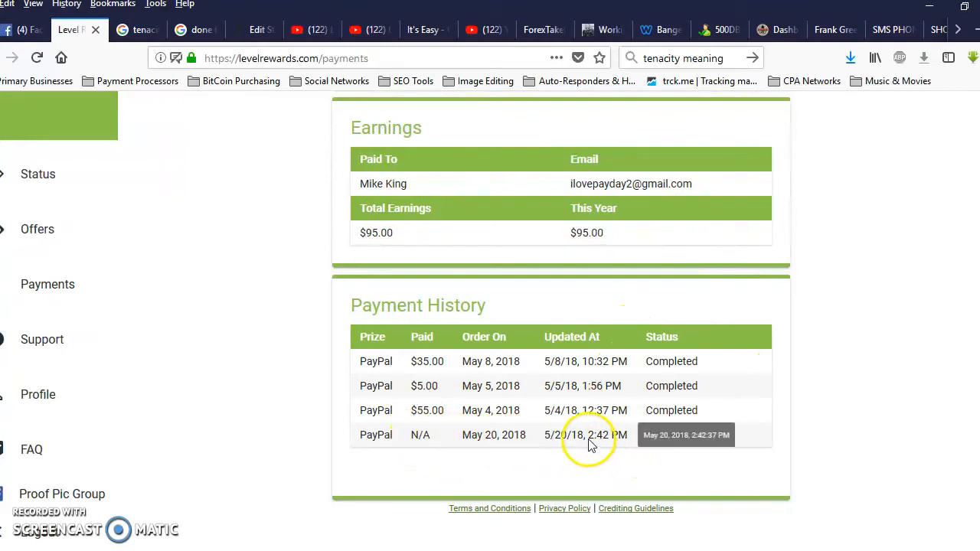
mouse_move(625, 444)
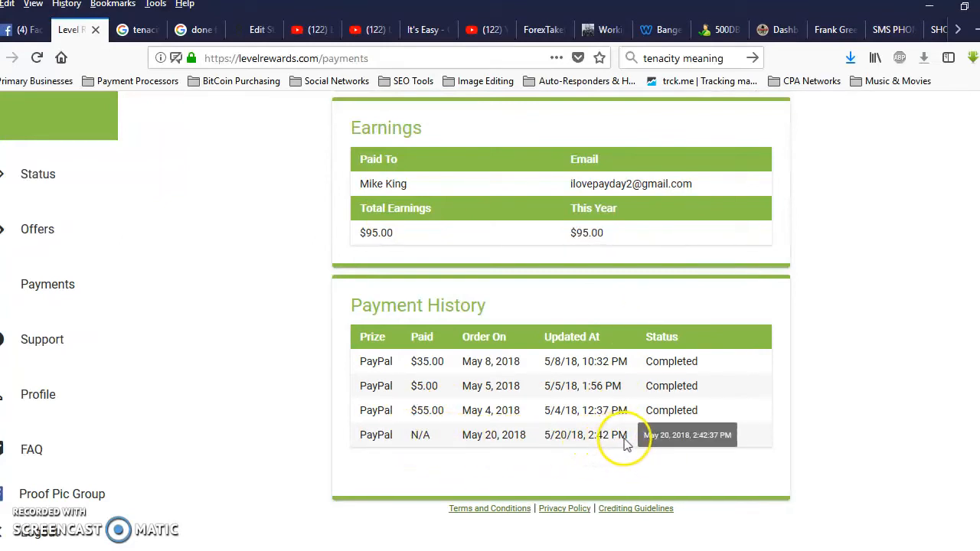
mouse_move(600, 435)
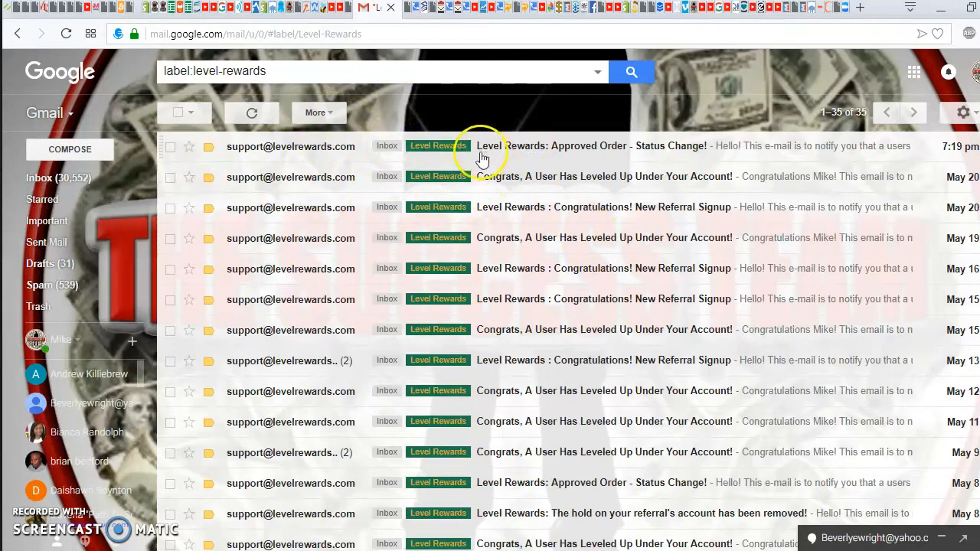
mouse_move(634, 147)
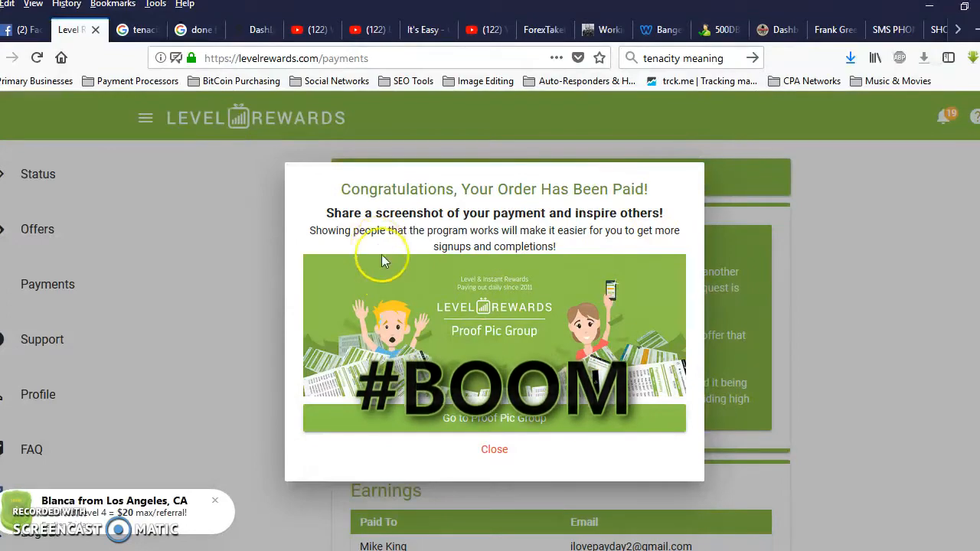
Close the 'order has been paid' congratulations notice on the Payments page
click(493, 451)
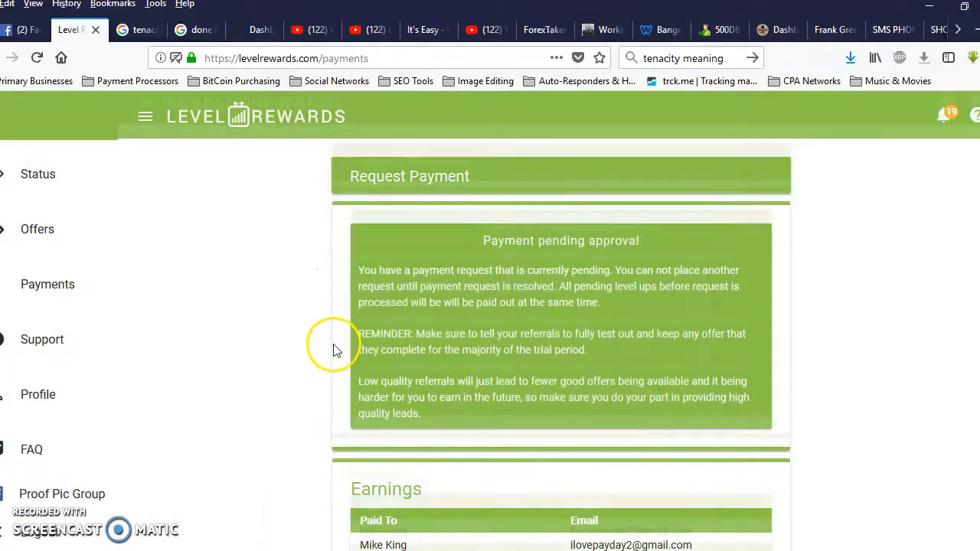
On the Status page, review the referrals table including the level-4 getpaiddaily referral
scroll(down, 3)
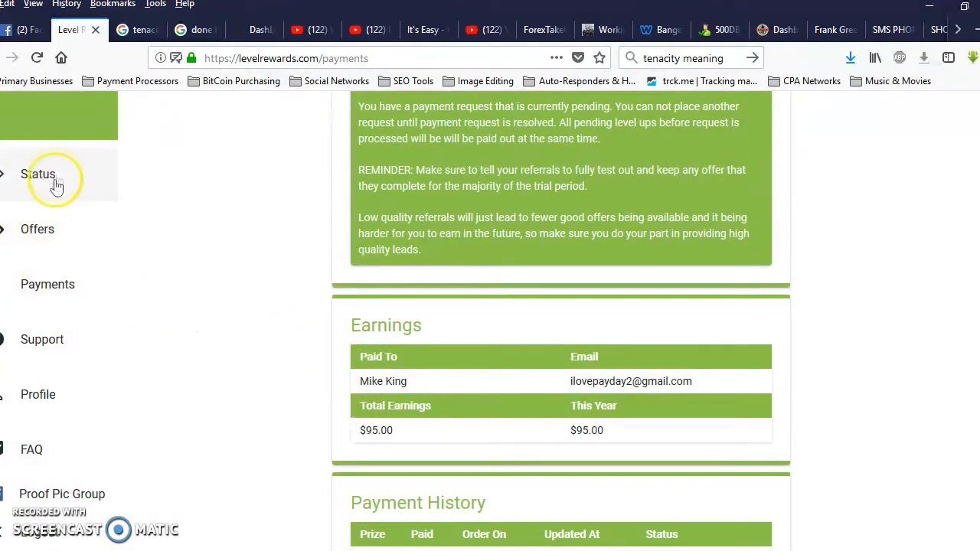
click(37, 175)
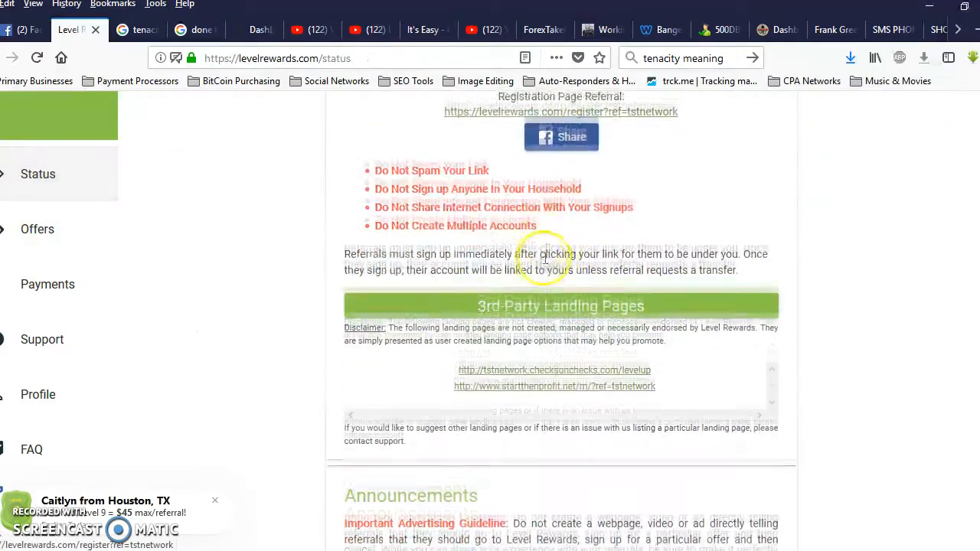
scroll(up, 3)
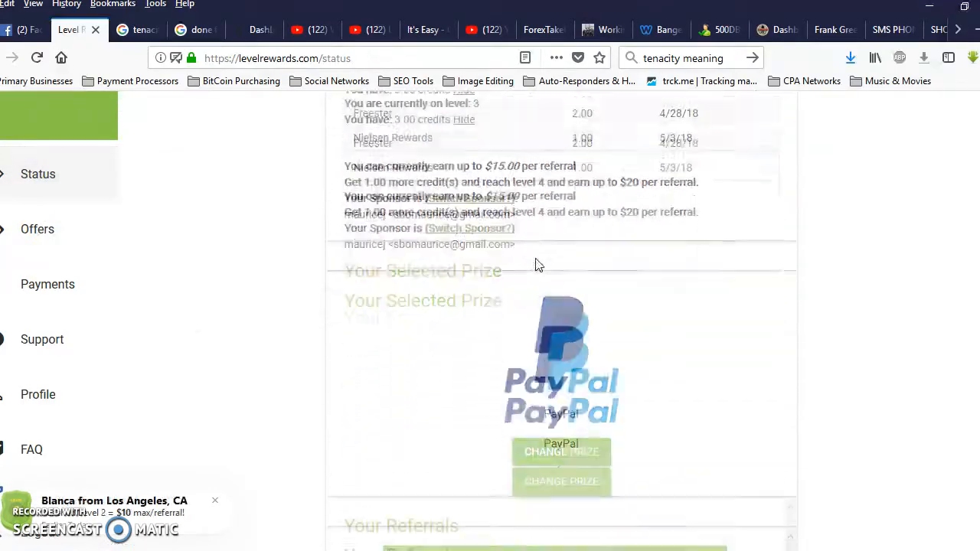
scroll(down, 3)
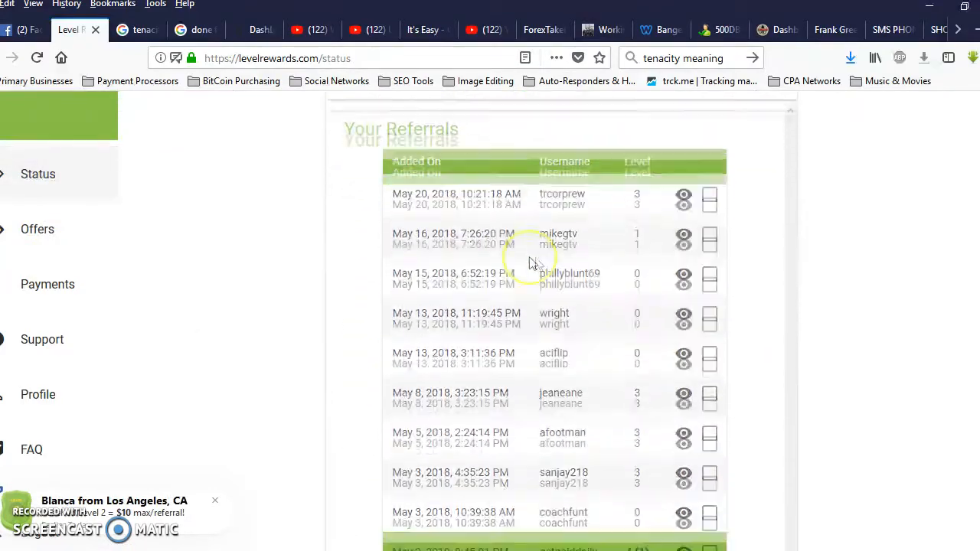
scroll(down, 3)
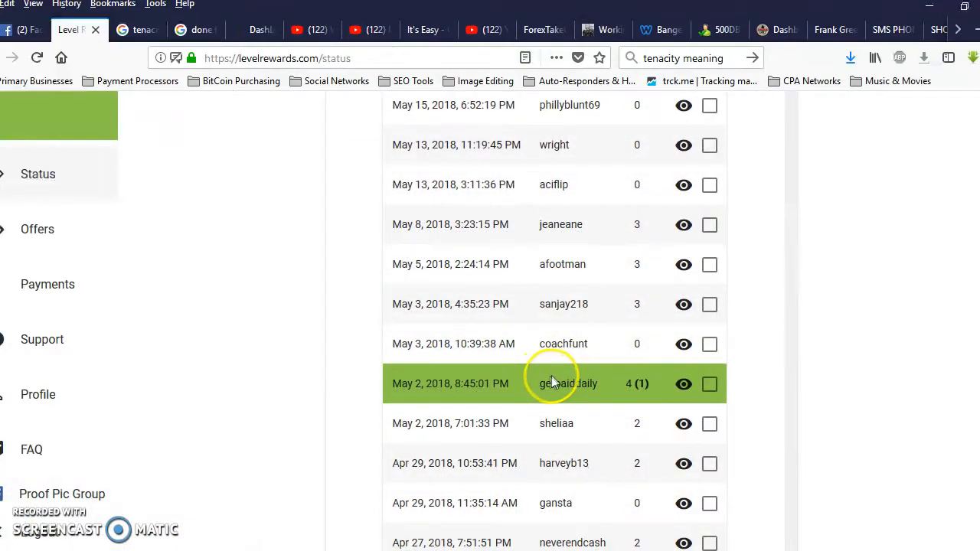
scroll(down, 3)
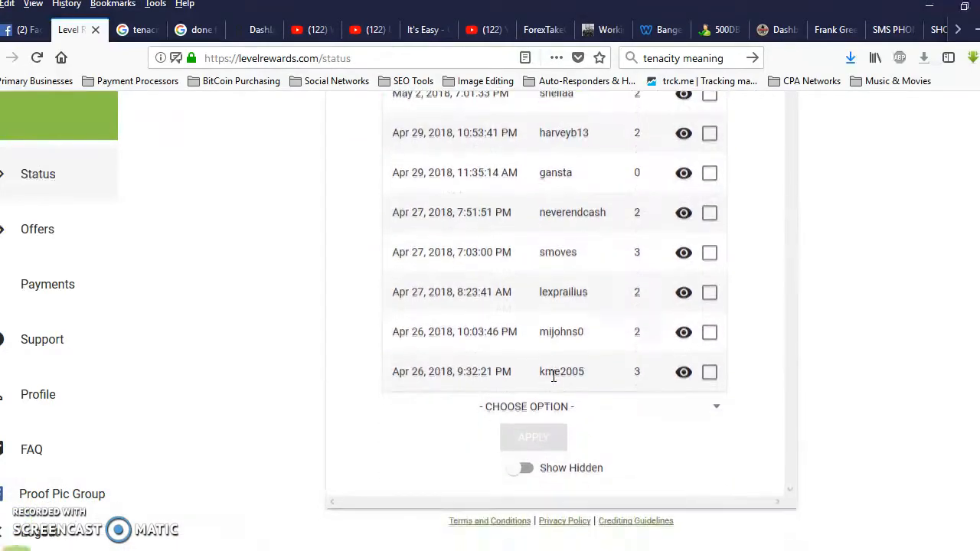
scroll(up, 3)
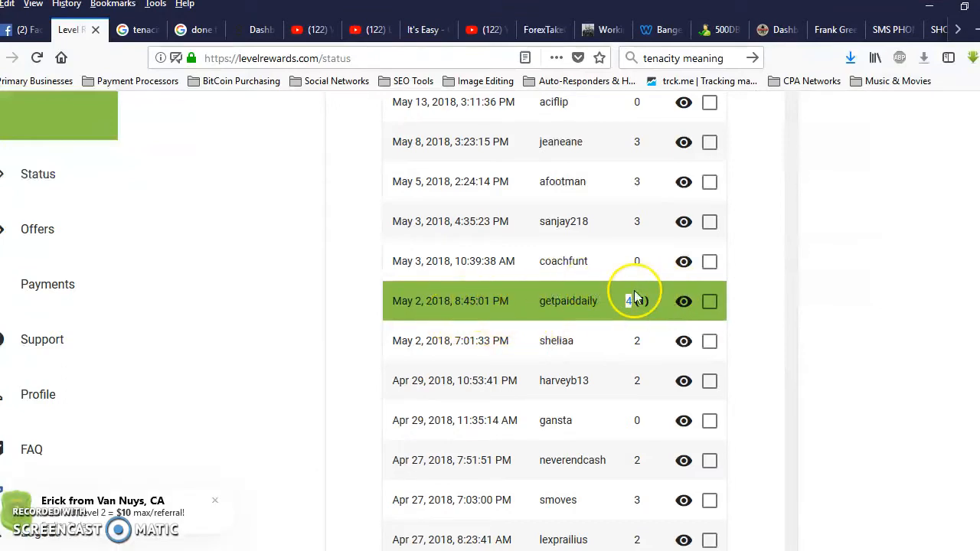
scroll(down, 3)
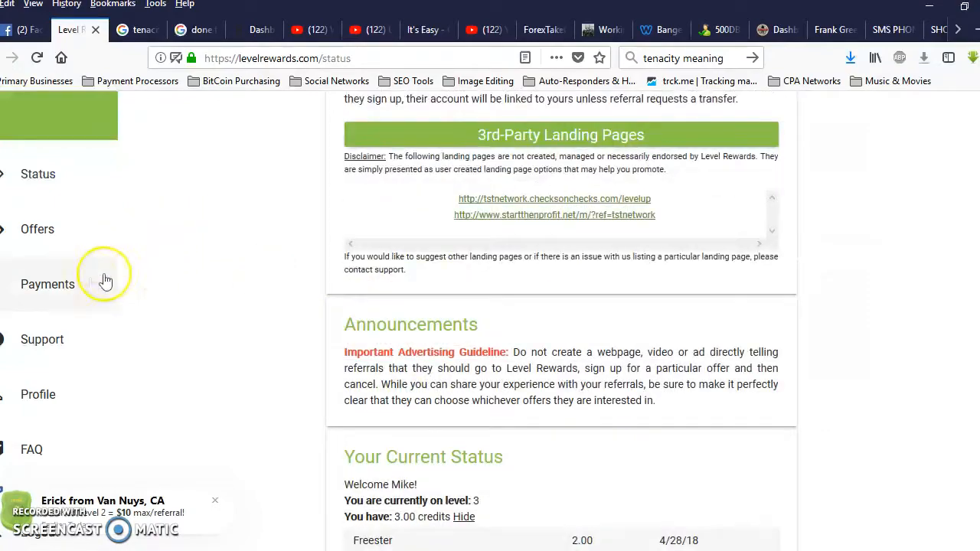
Return to Payments showing $150.00 total earnings and the May 20 $55.00 payout Completed
click(47, 283)
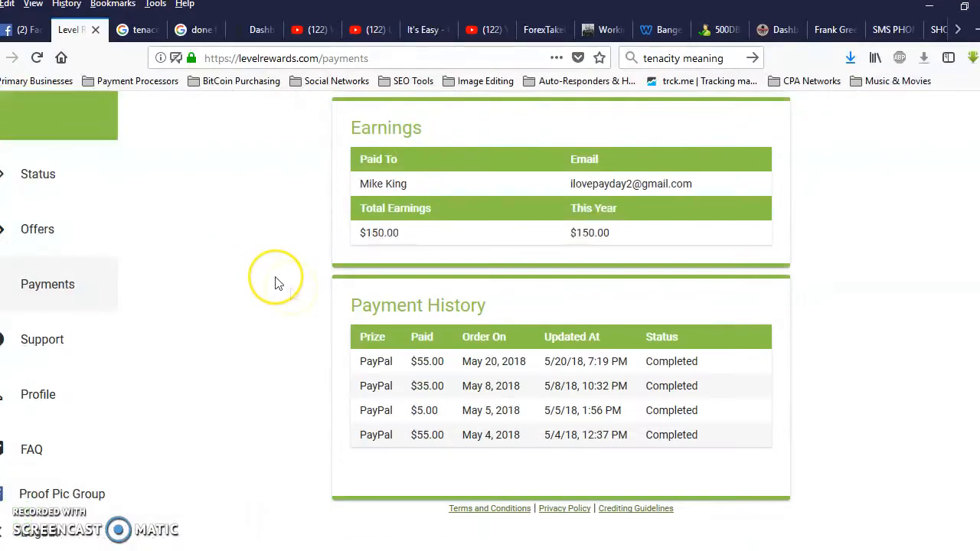
mouse_move(658, 361)
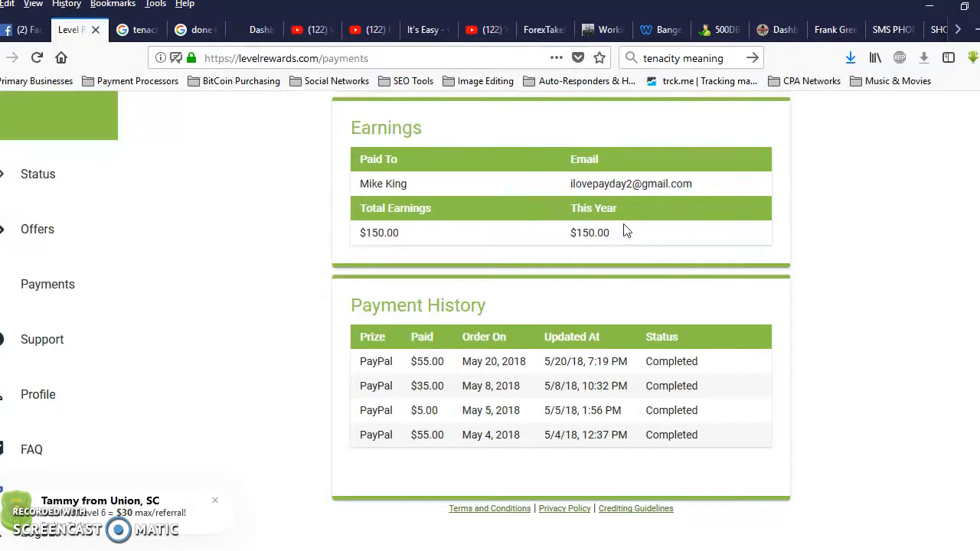
mouse_move(671, 386)
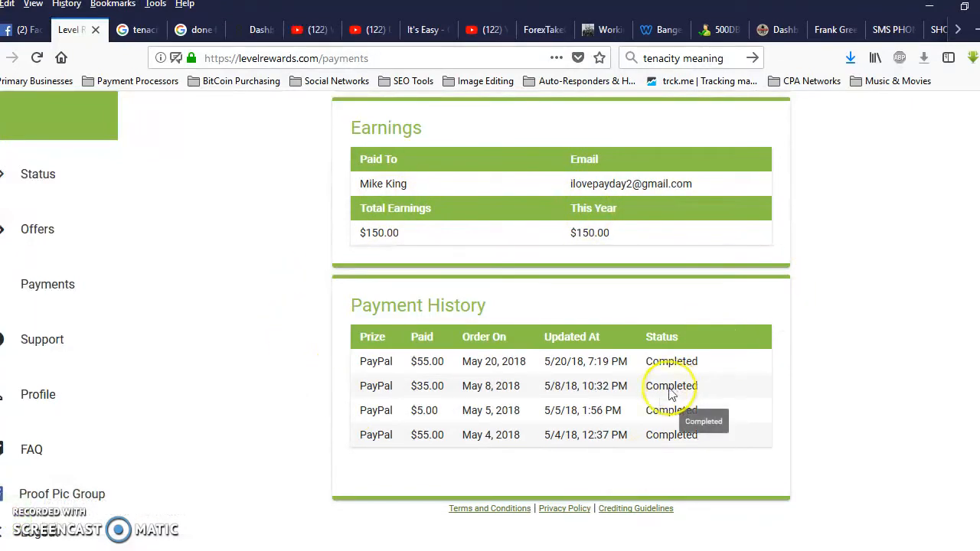
mouse_move(367, 286)
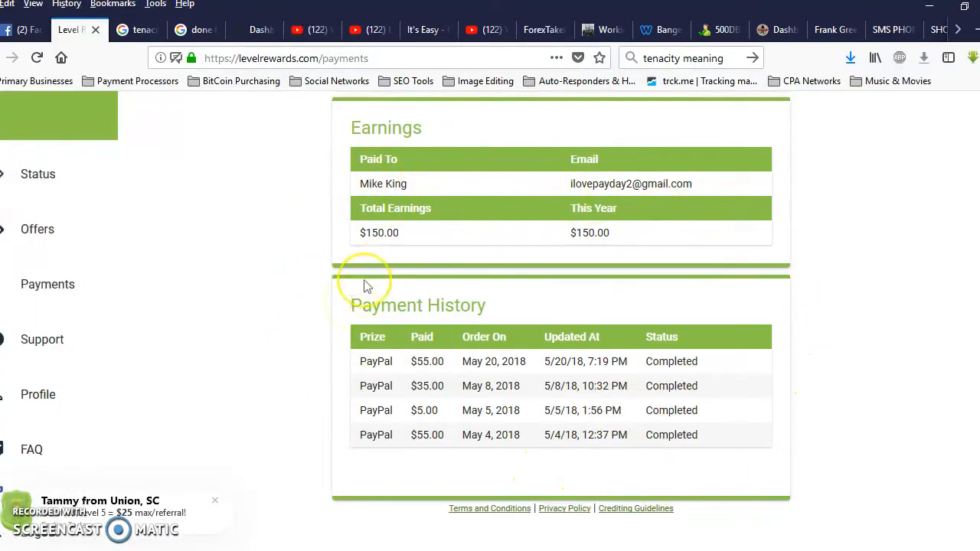
mouse_move(564, 477)
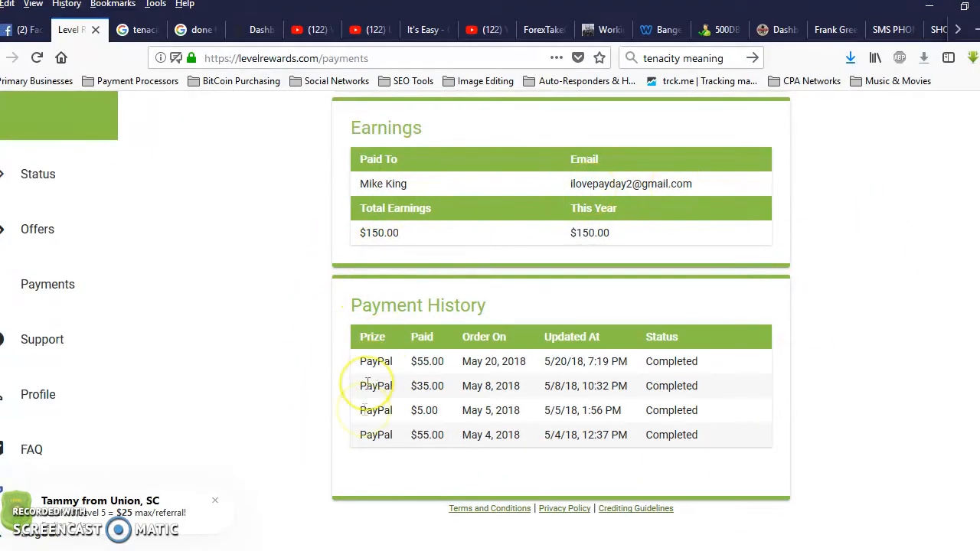
mouse_move(535, 482)
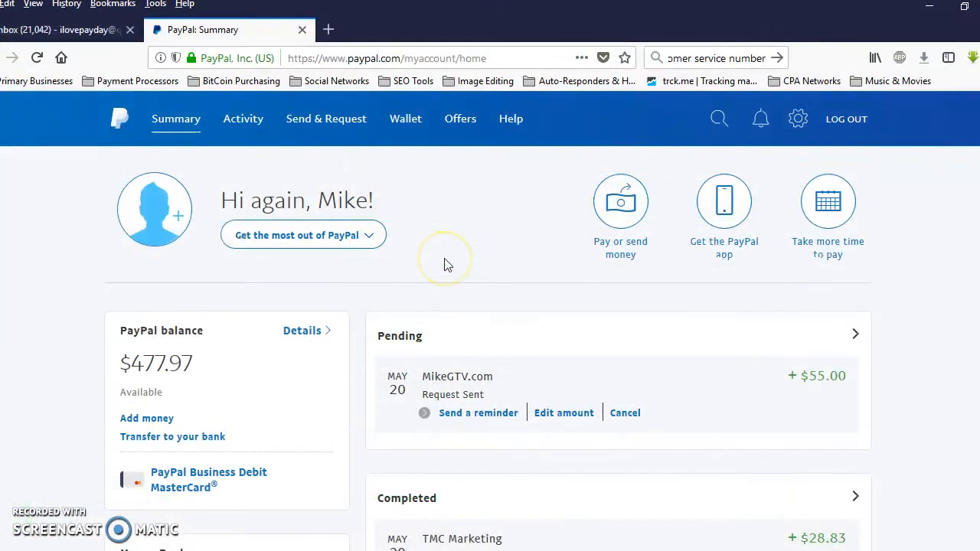
In PayPal's Completed list, expand the $55.00 Level Rewards payment received May 20
scroll(down, 3)
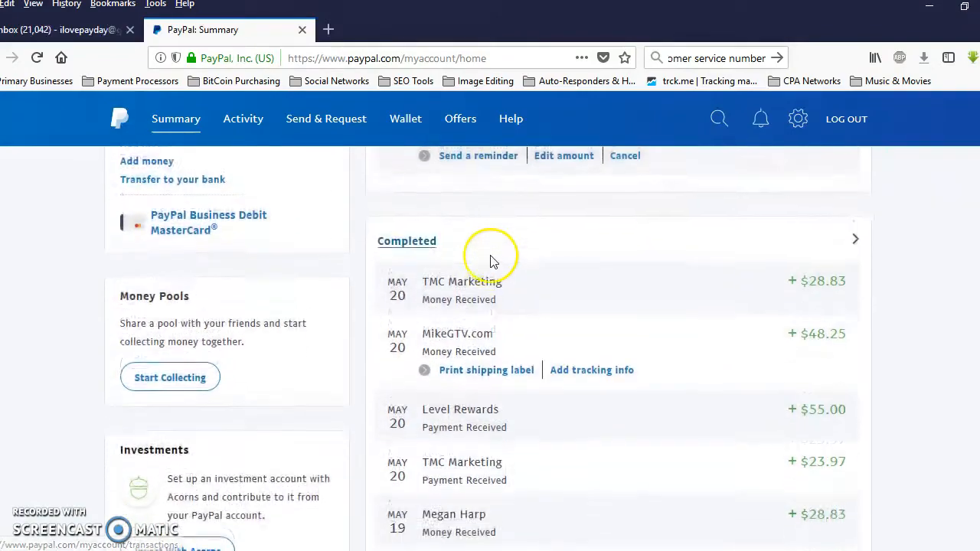
scroll(down, 3)
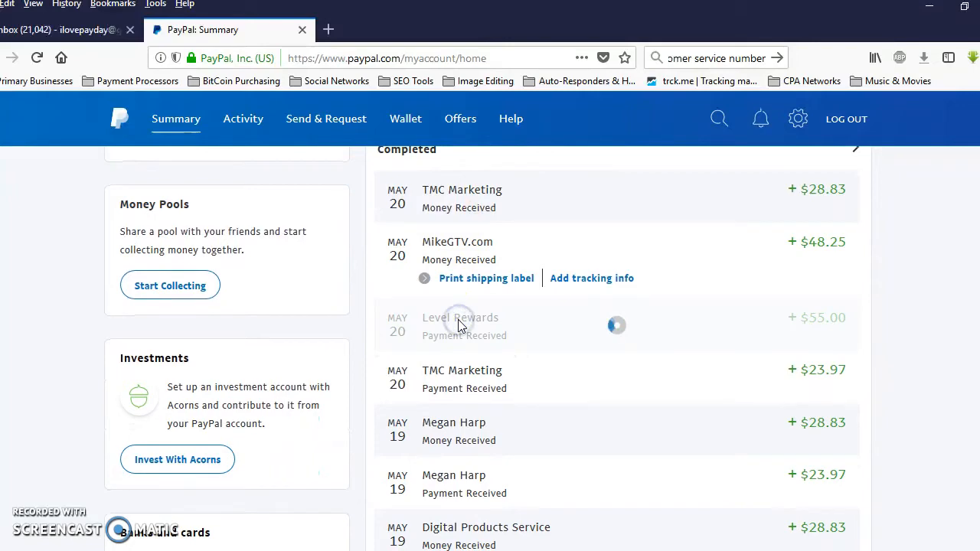
click(460, 324)
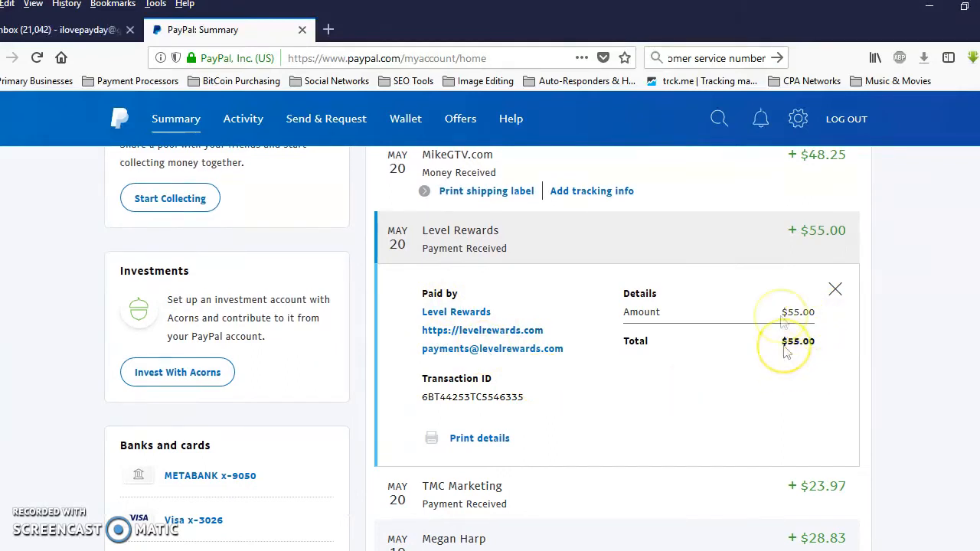
mouse_move(605, 344)
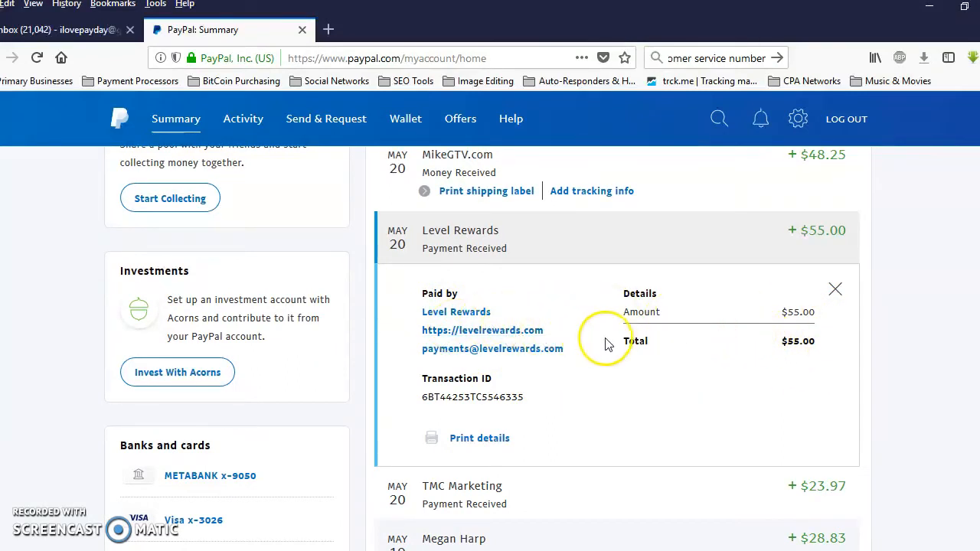
mouse_move(536, 345)
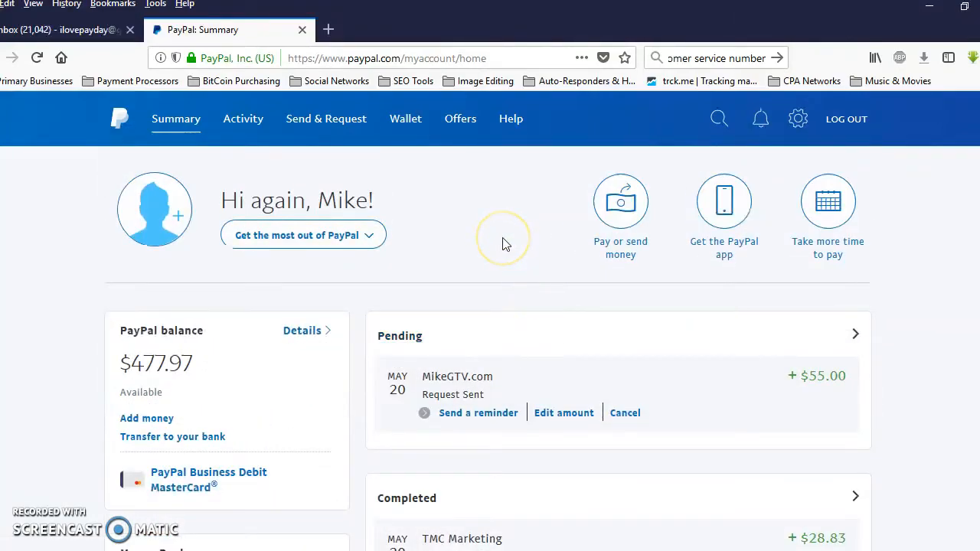
scroll(down, 3)
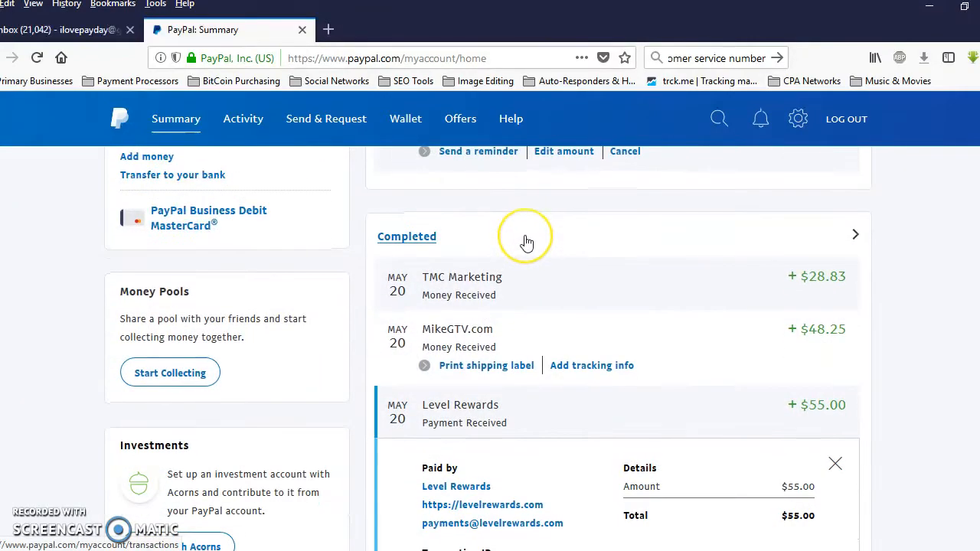
mouse_move(527, 237)
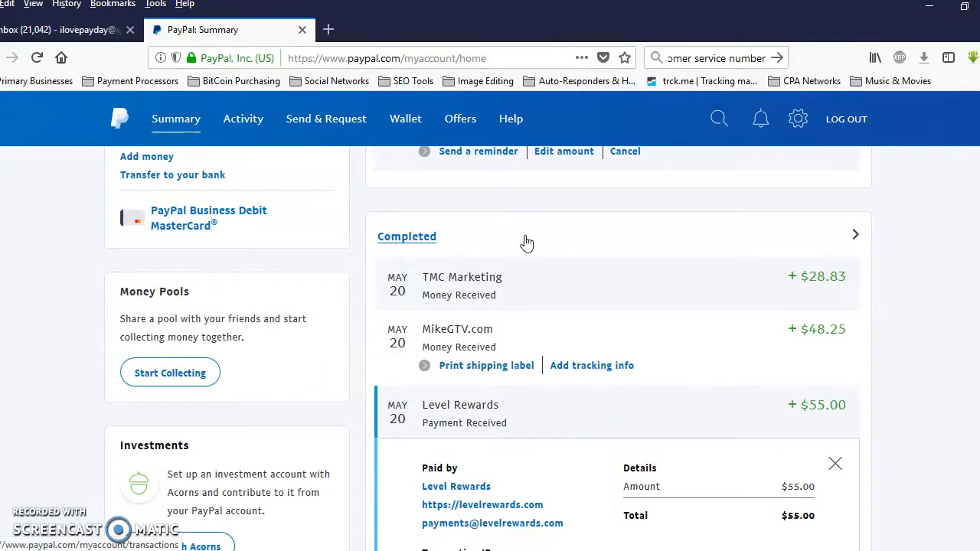